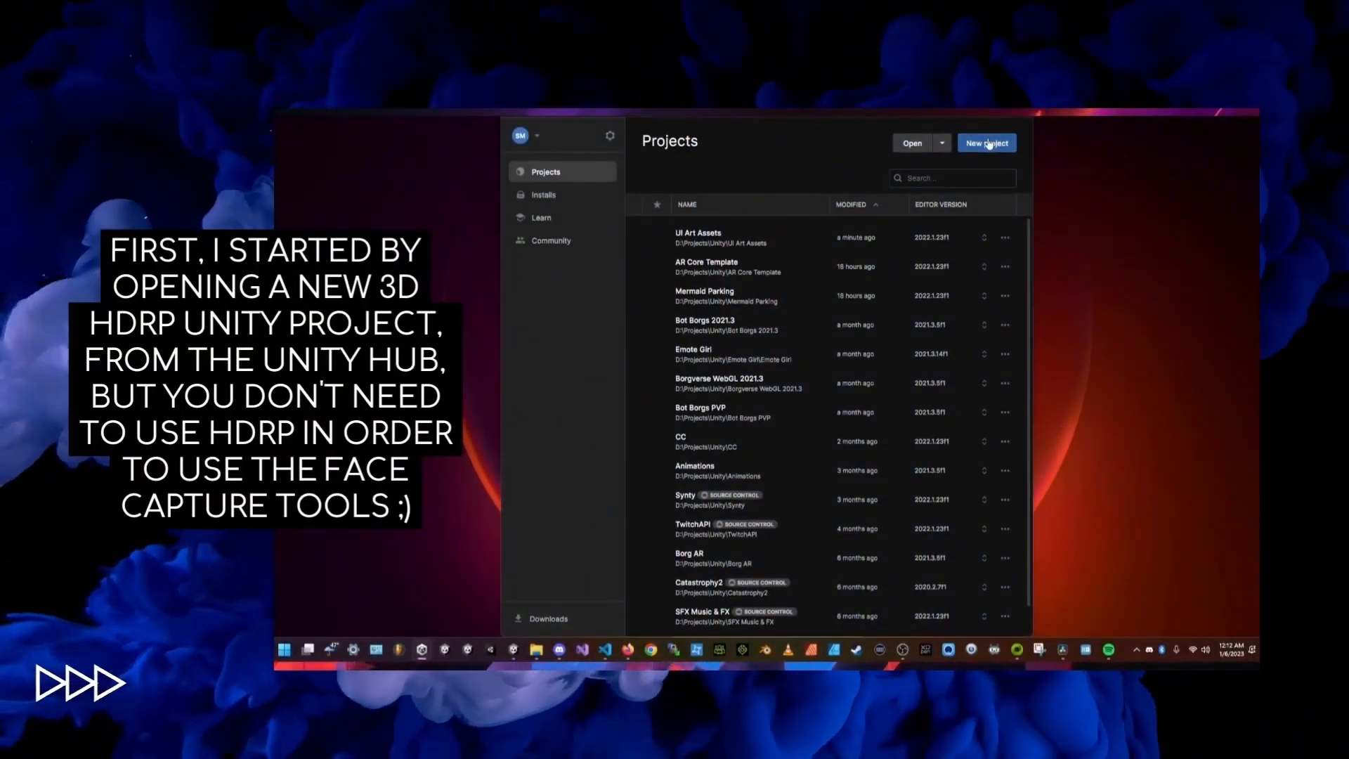
Start a new project with the 3D (HDRP) template and show its full Read more description
left_click(987, 143)
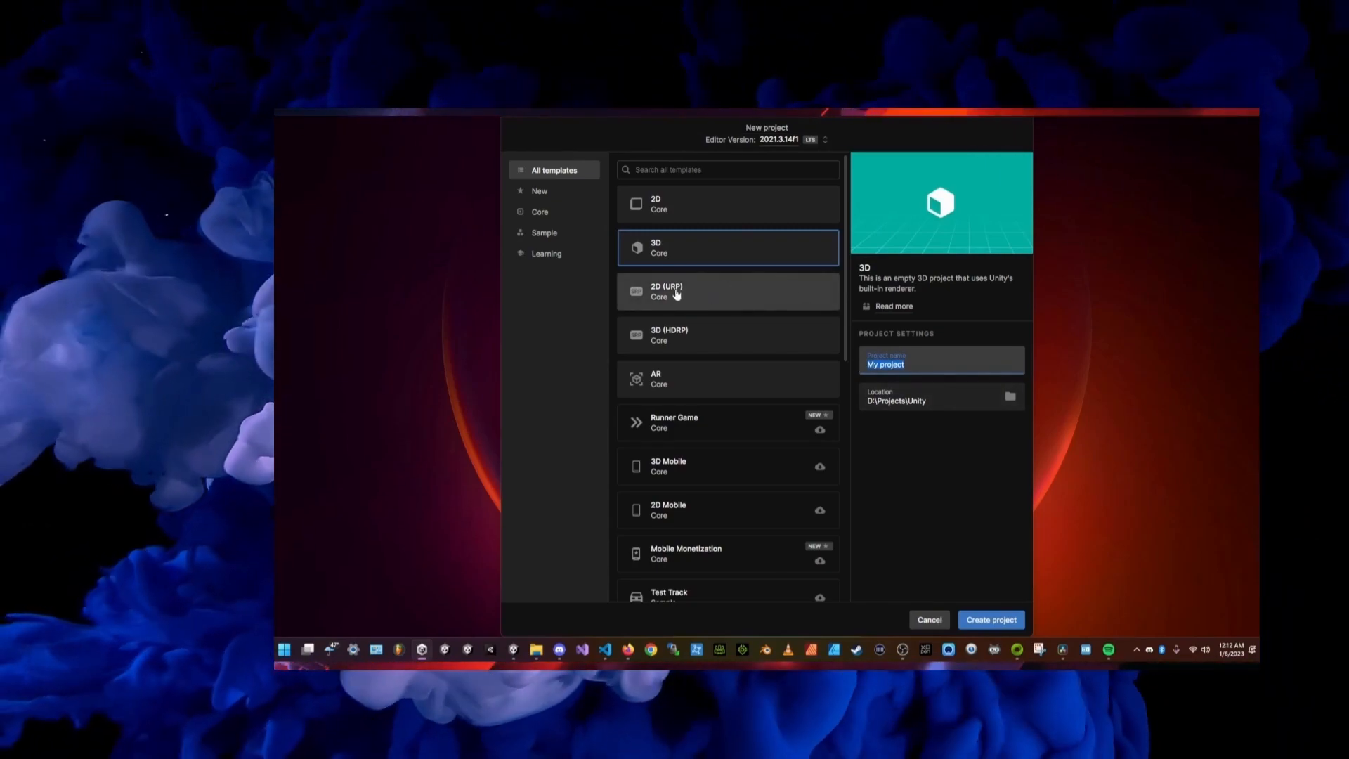
left_click(727, 335)
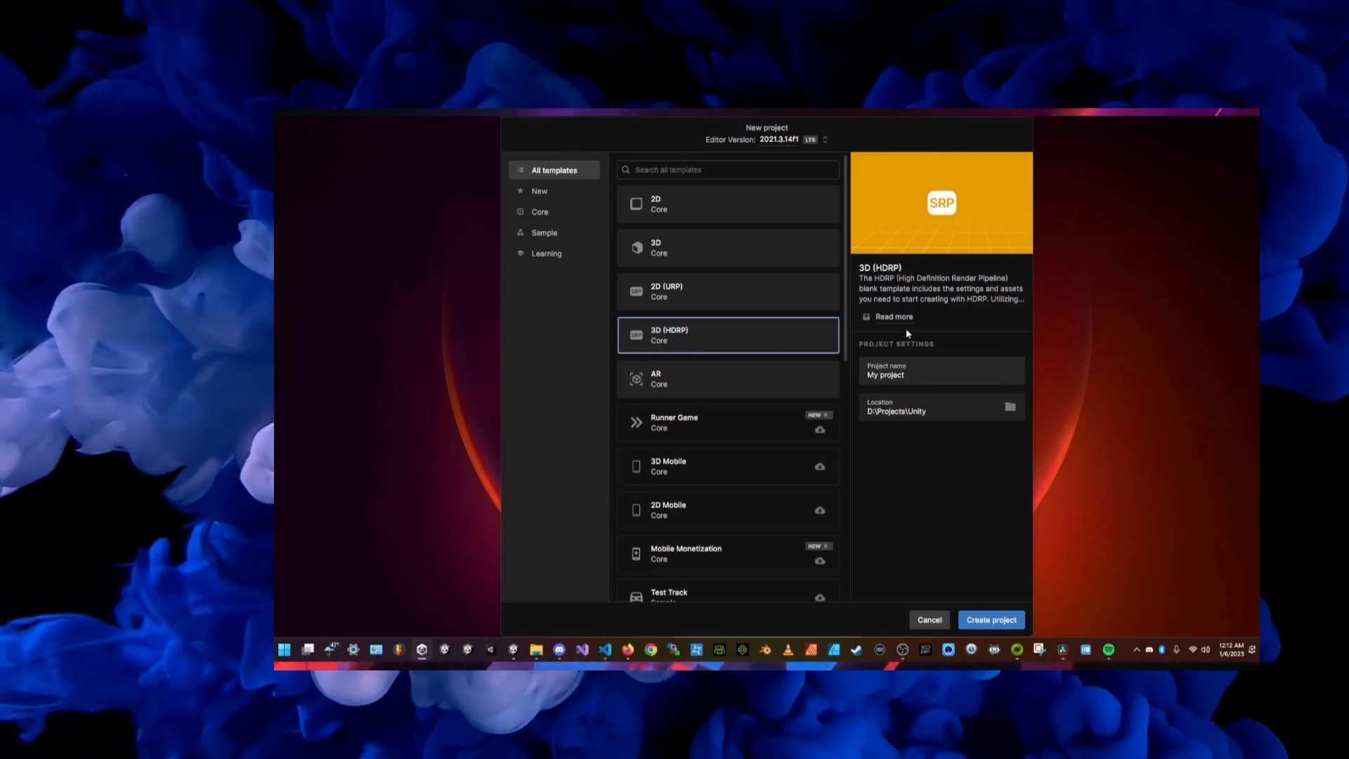
left_click(894, 316)
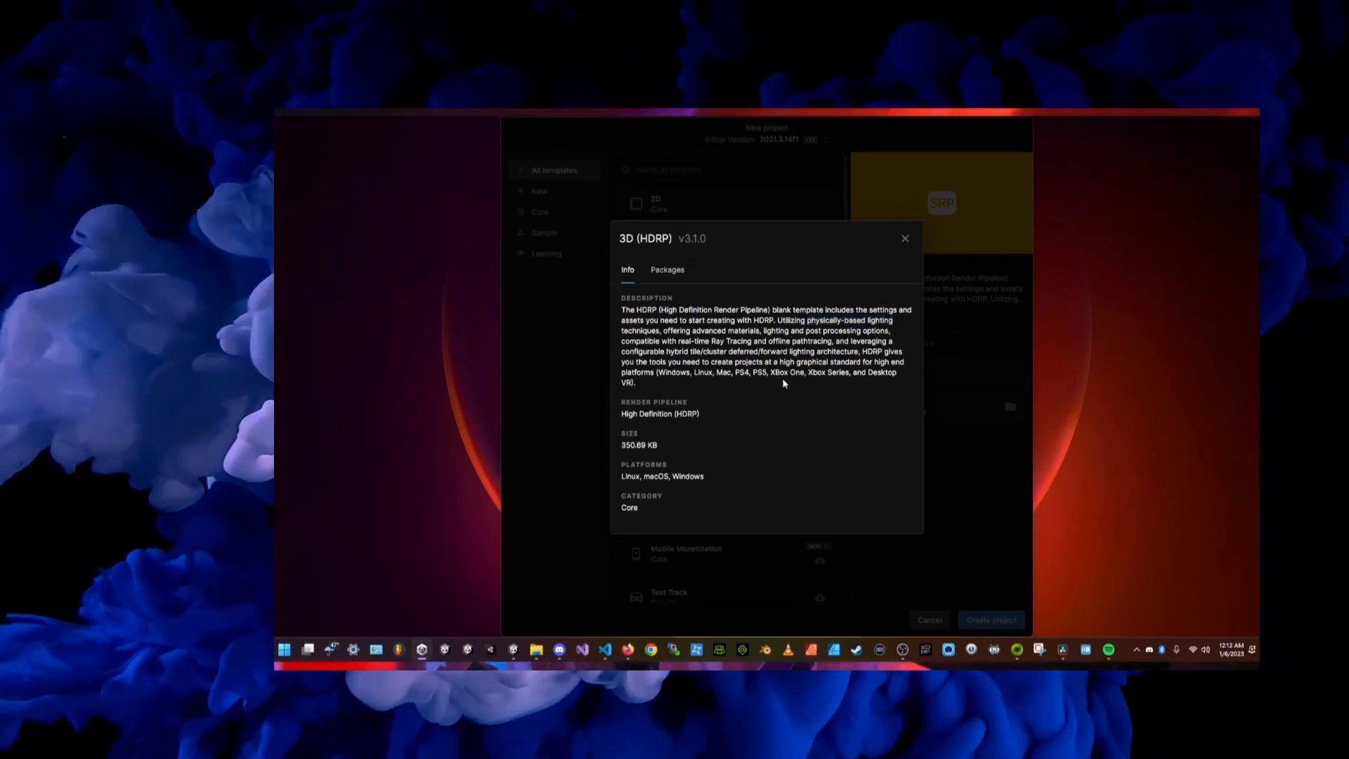
left_click_drag(704, 341, 777, 341)
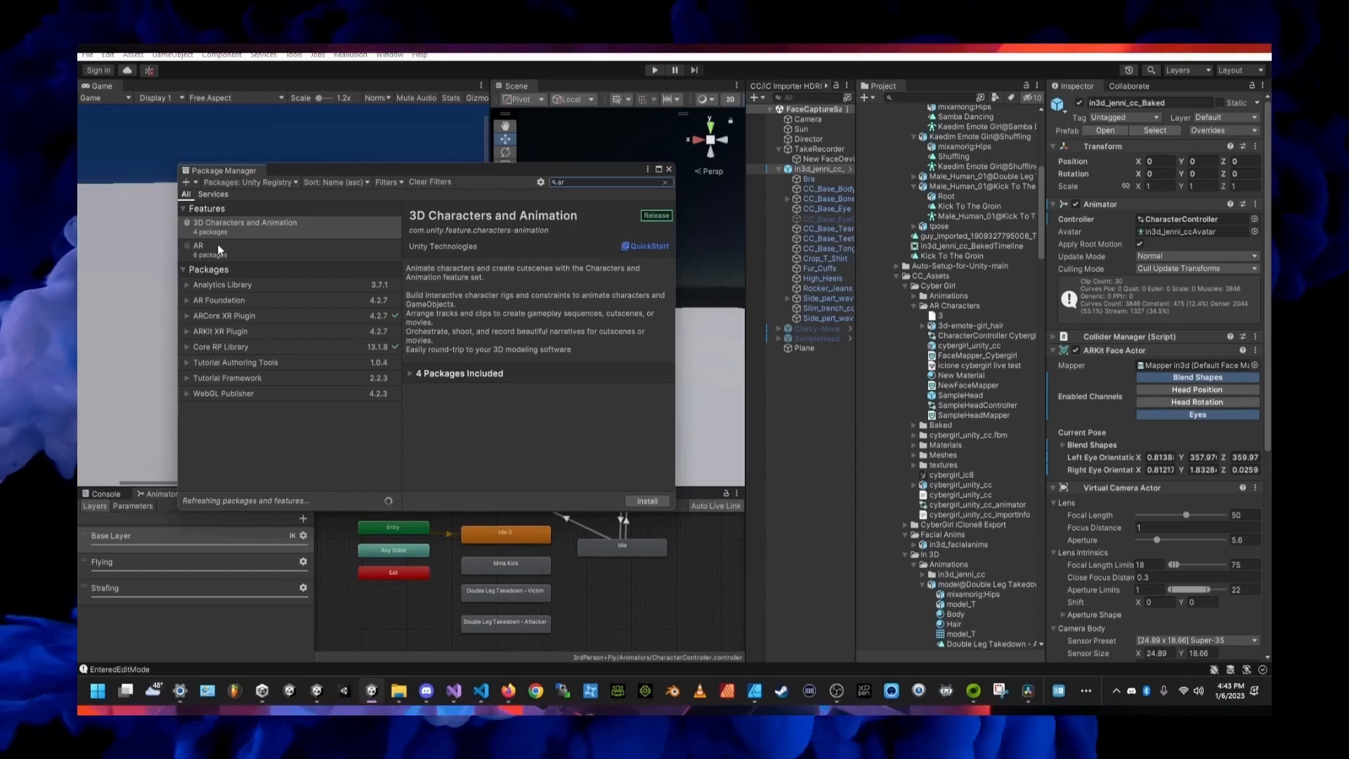
Review the ARCore XR Plugin and AR Foundation package details in Package Manager
left_click(224, 330)
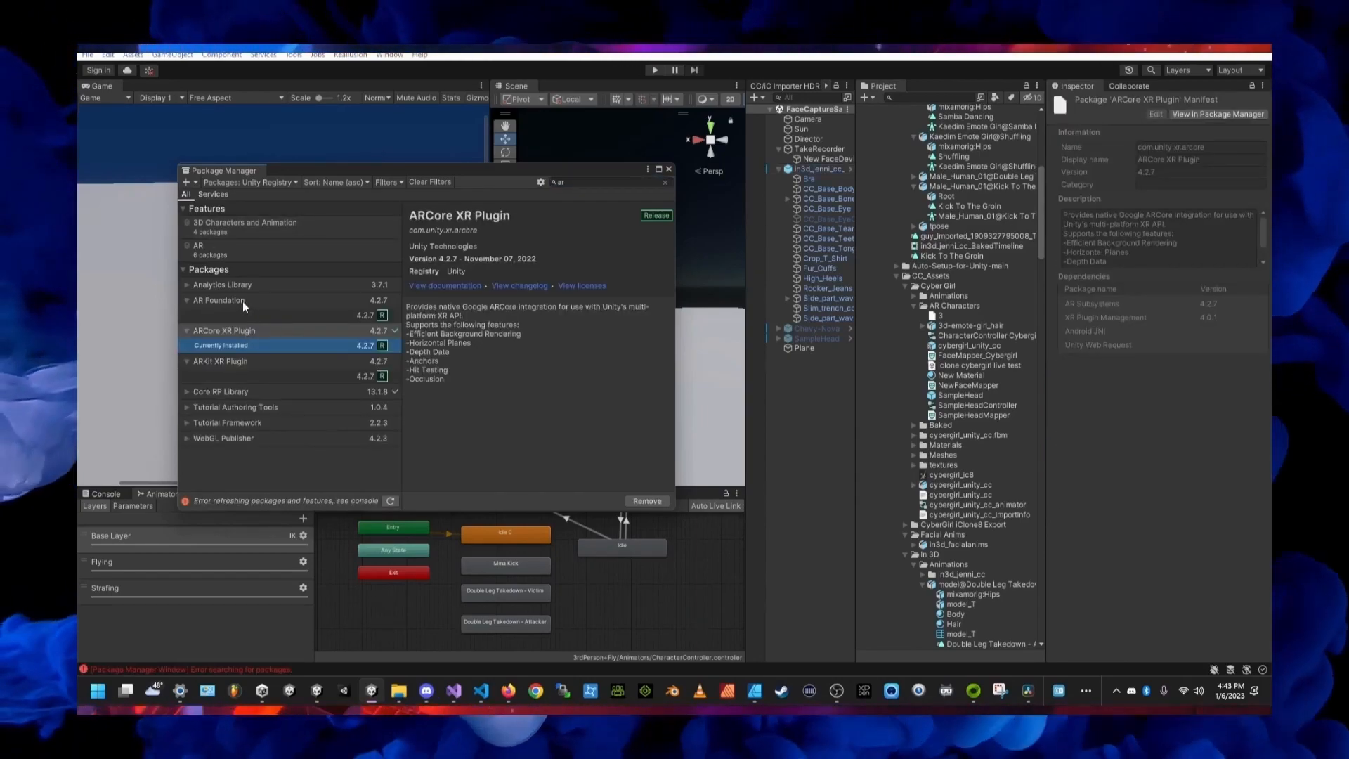
left_click(219, 299)
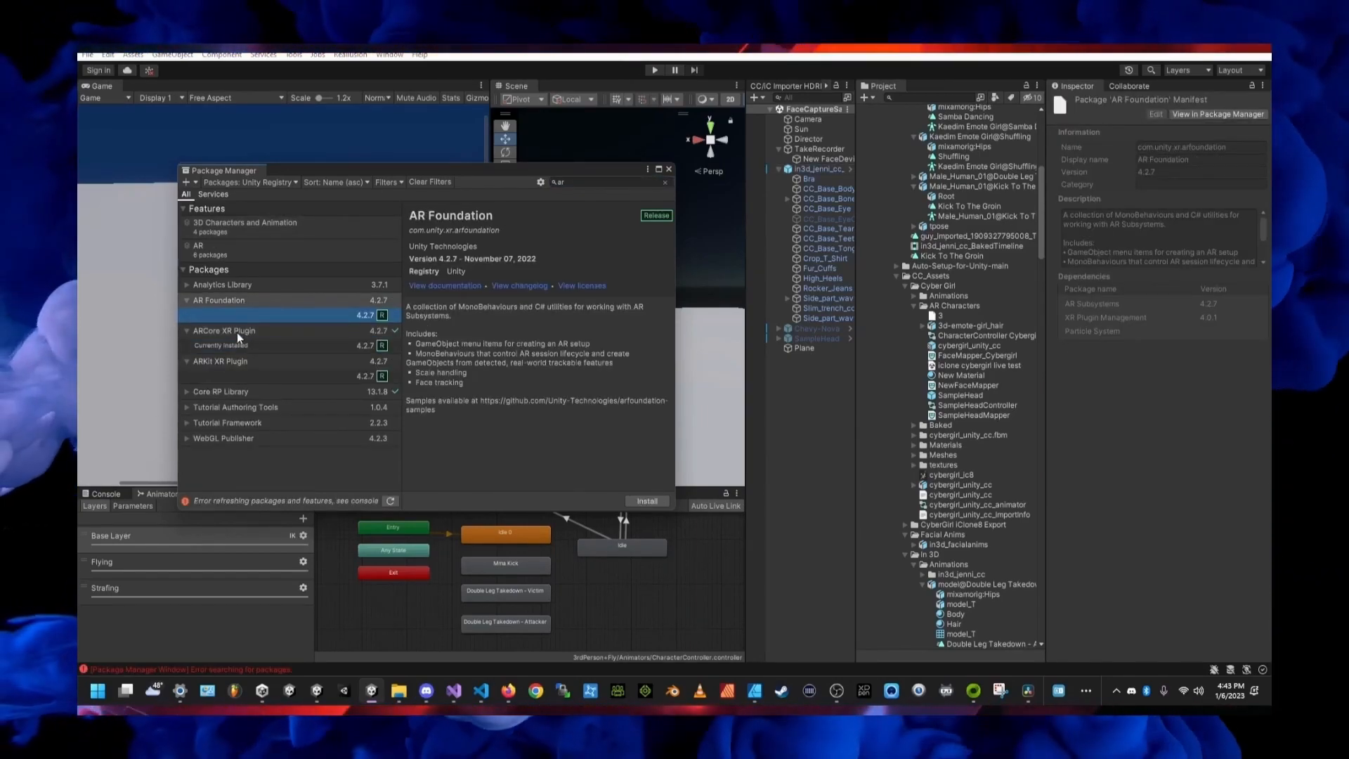
left_click(223, 330)
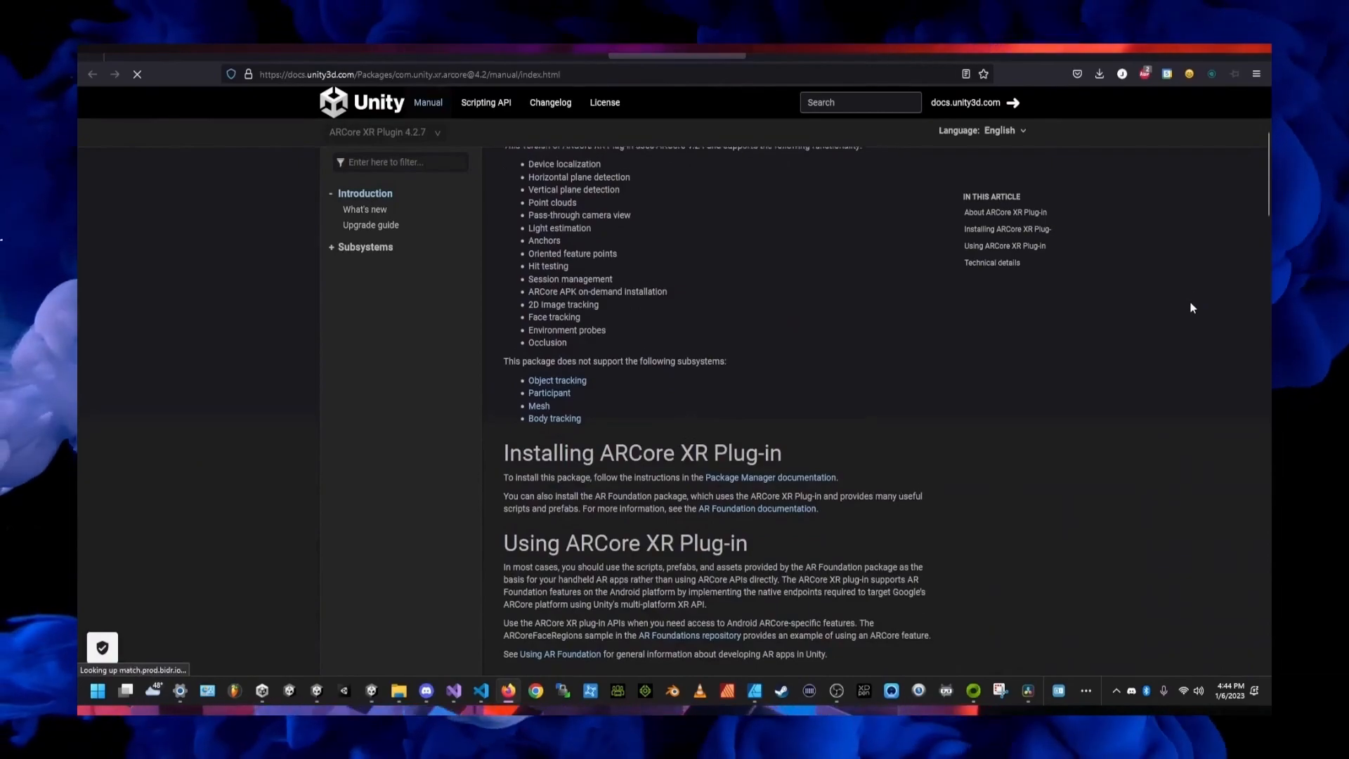
scroll("down", 3)
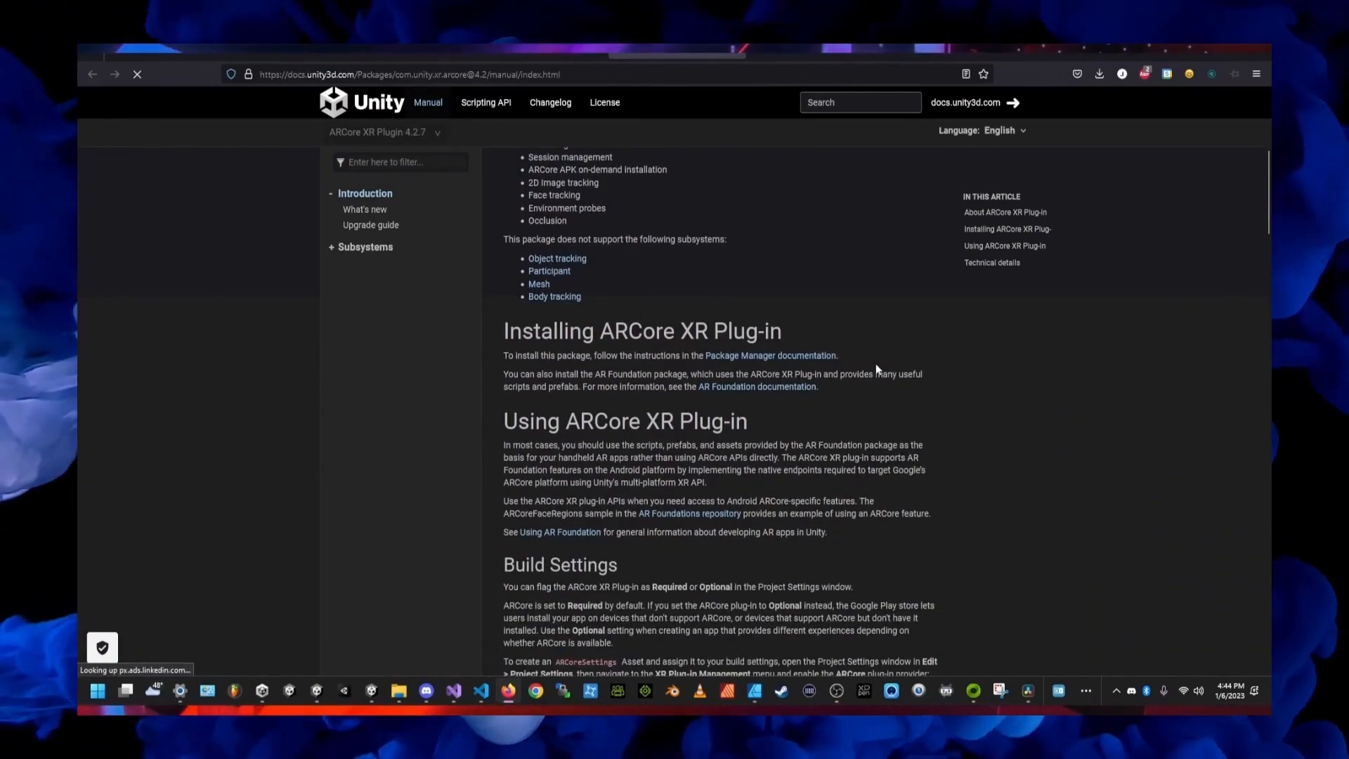
scroll("down", 3)
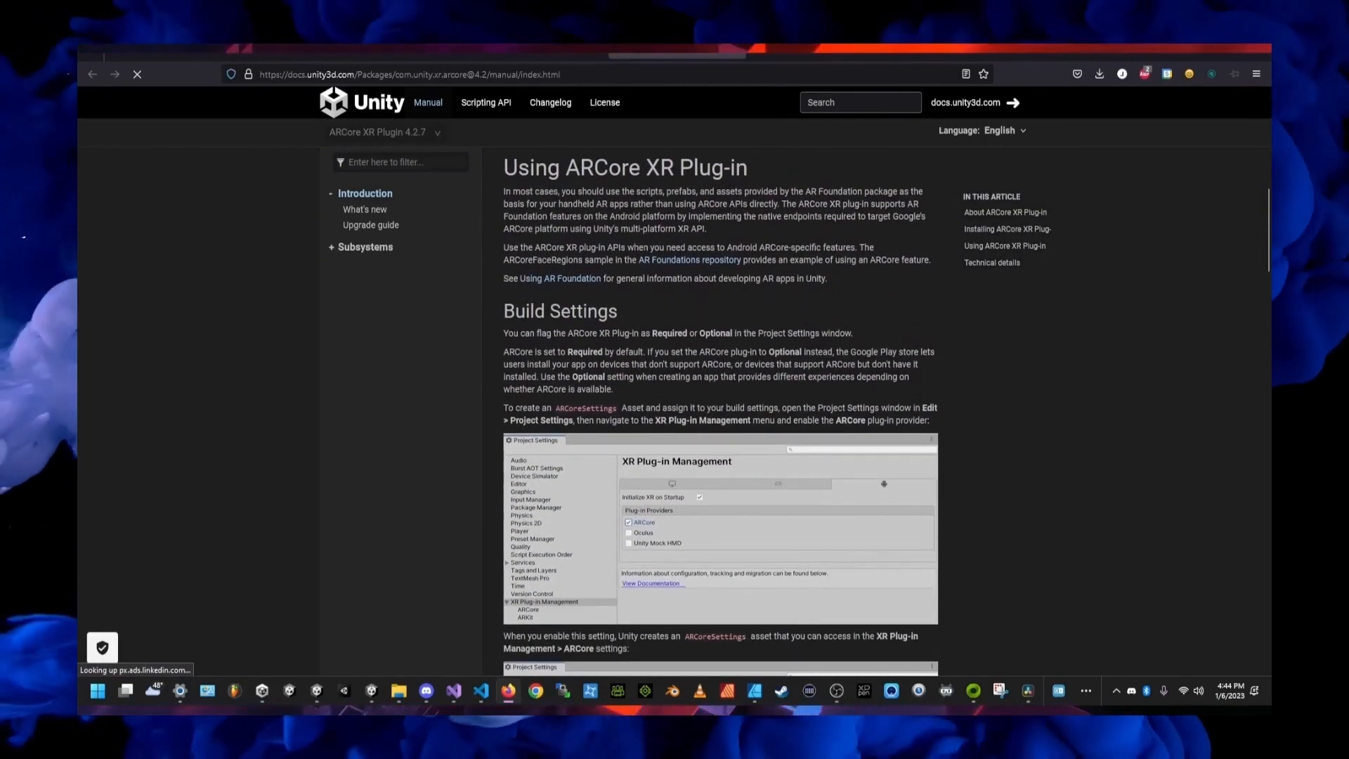
scroll("down", 3)
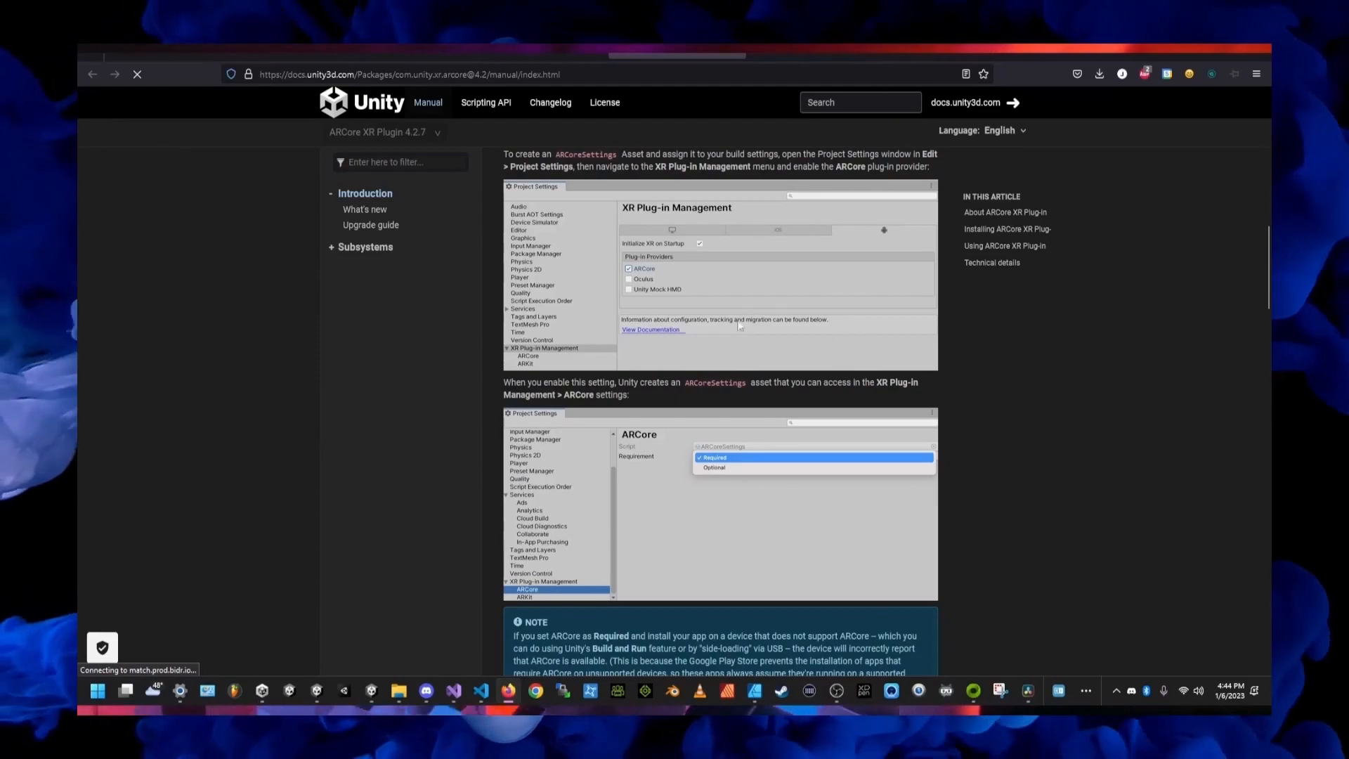
scroll("down", 3)
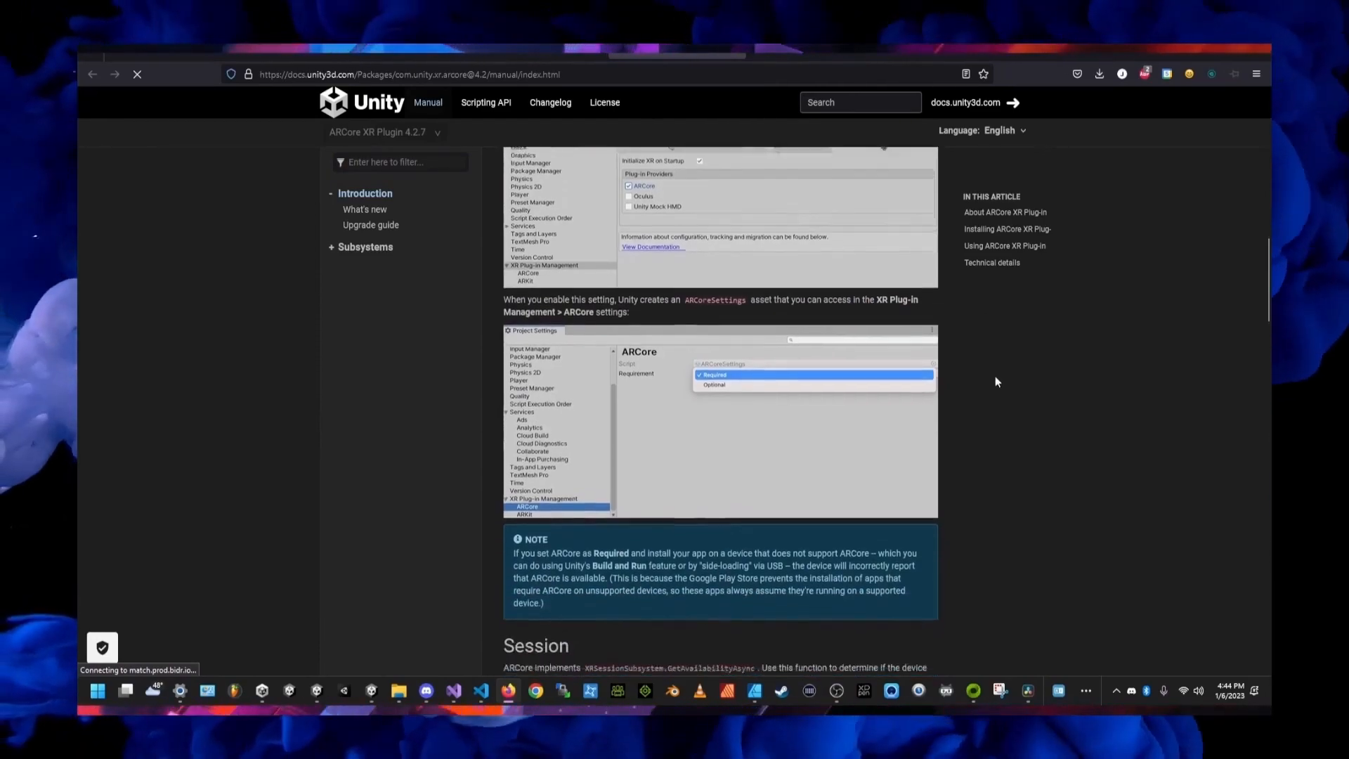
scroll("down", 3)
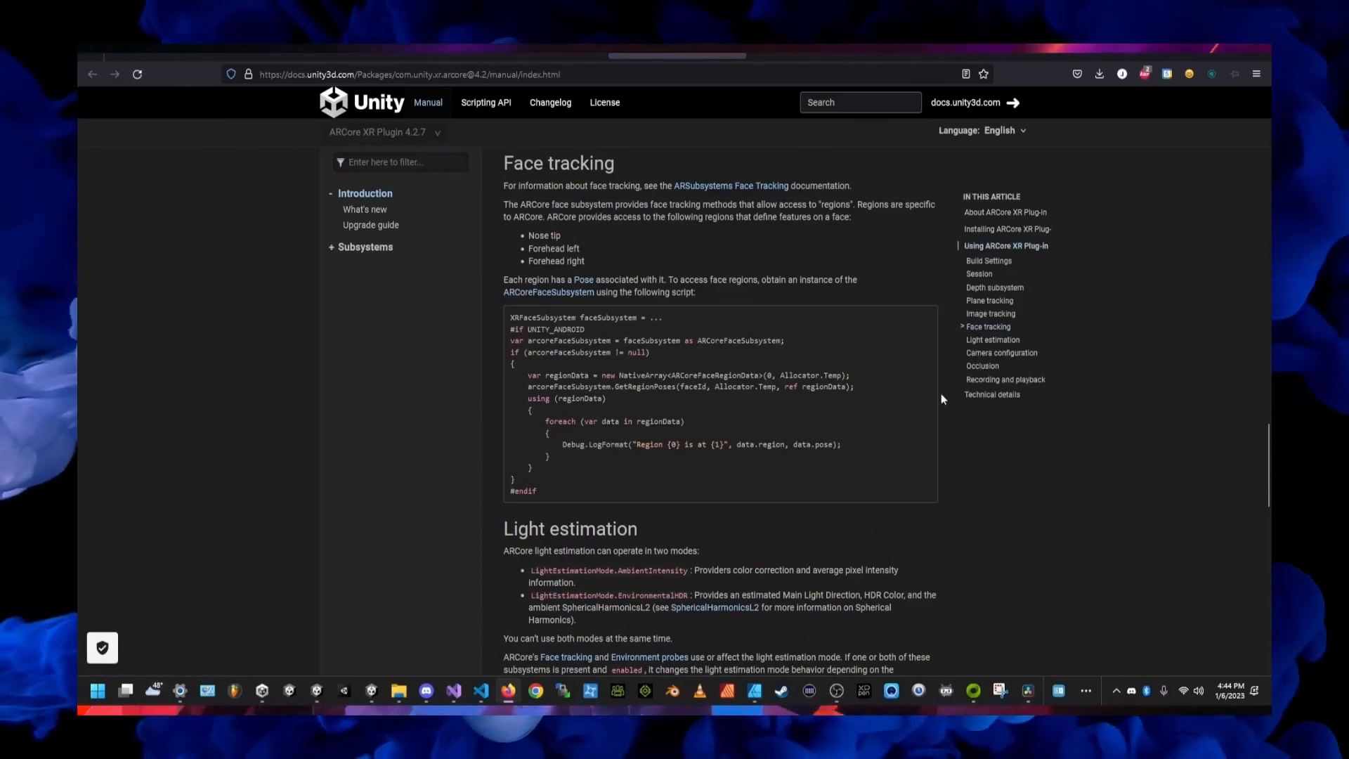
scroll("down", 3)
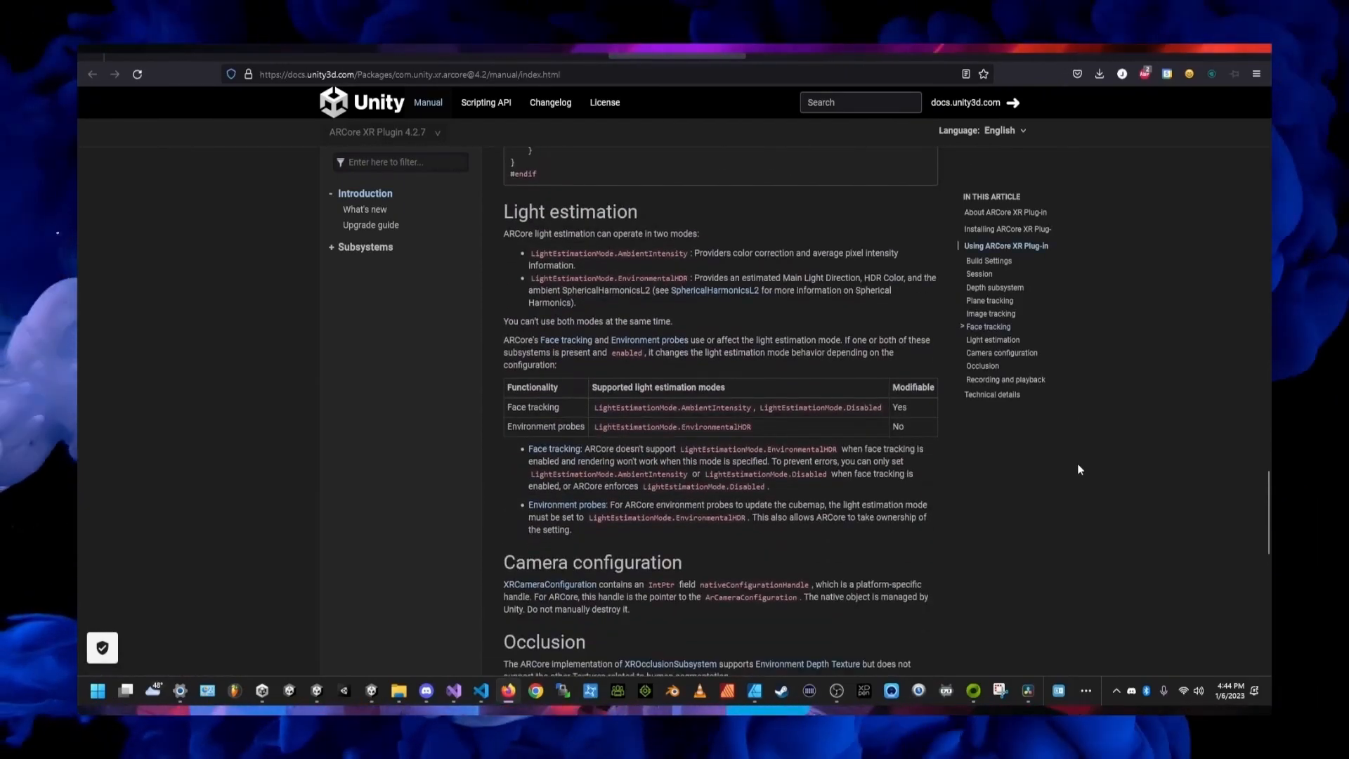
scroll("down", 3)
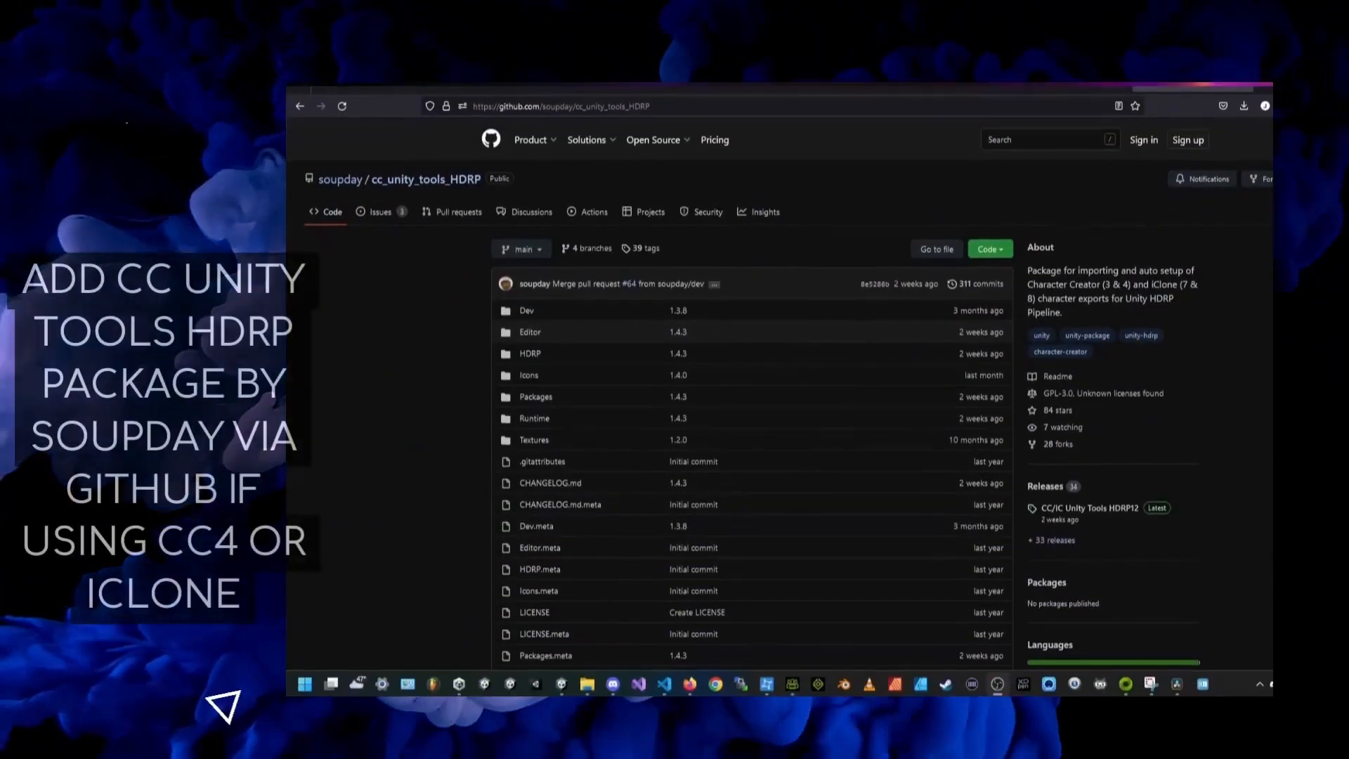
scroll("down", 3)
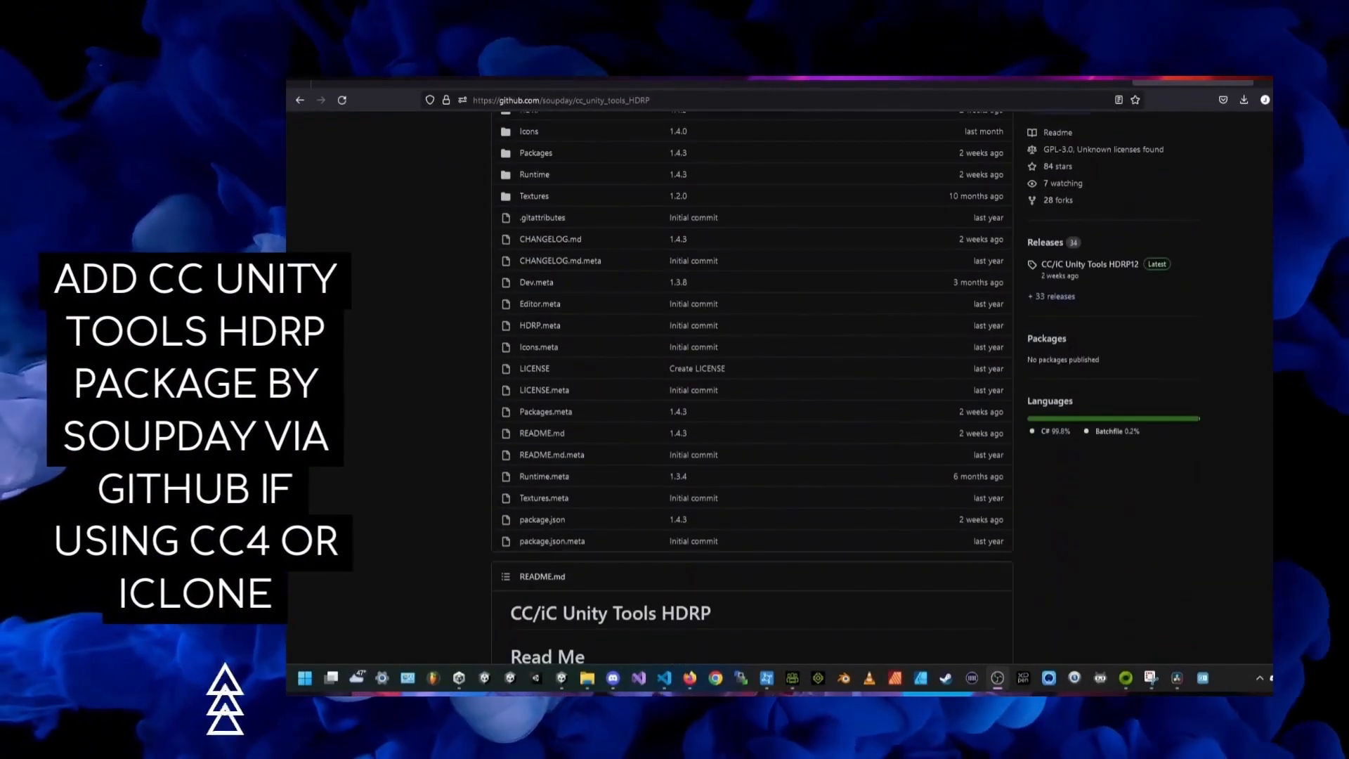
scroll("down", 3)
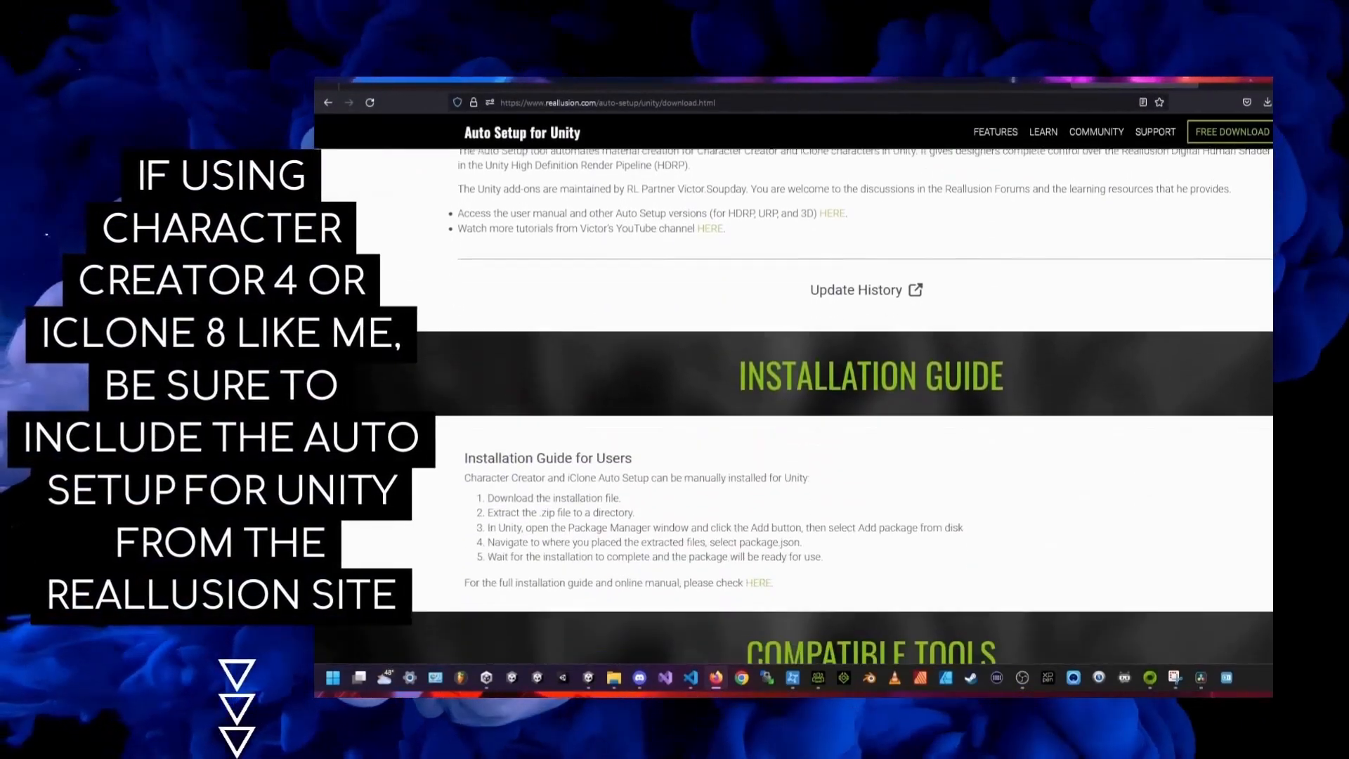
scroll("down", 3)
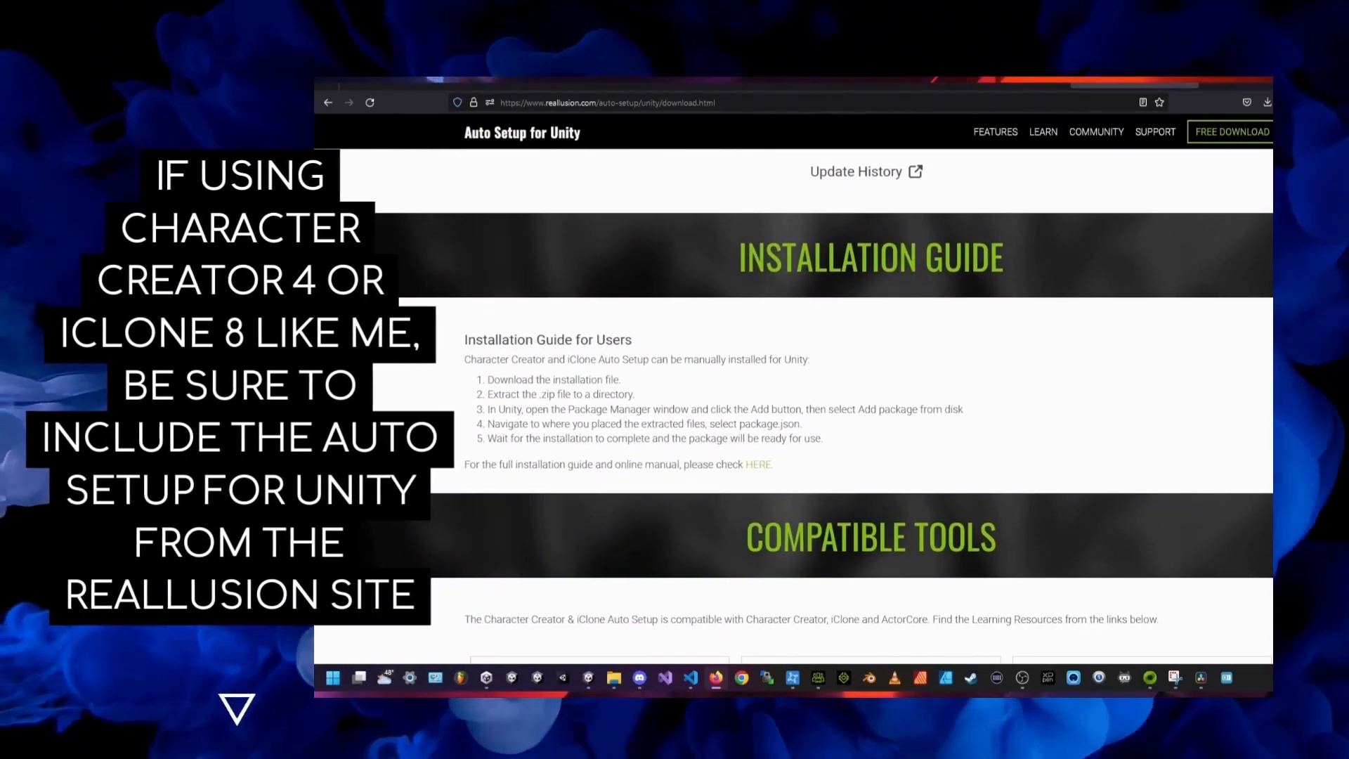
scroll("down", 3)
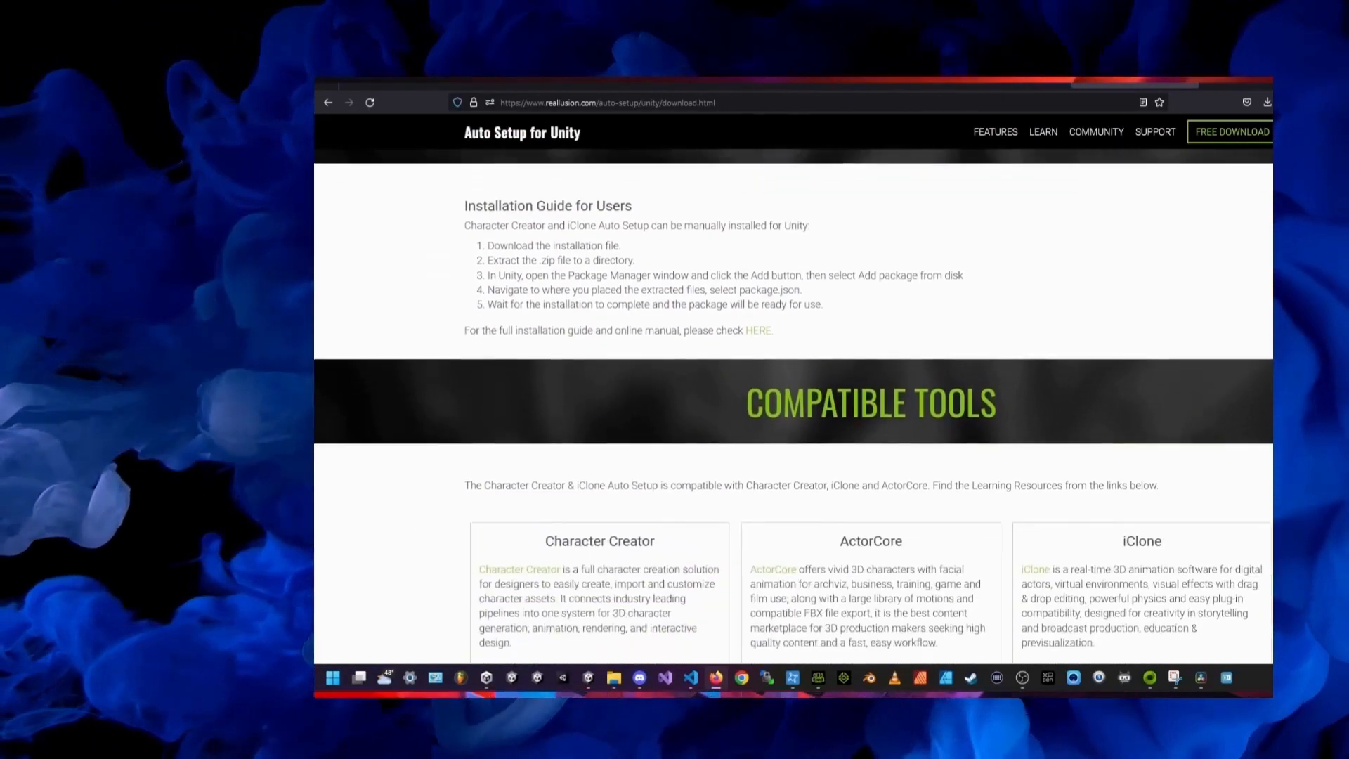
scroll("down", 3)
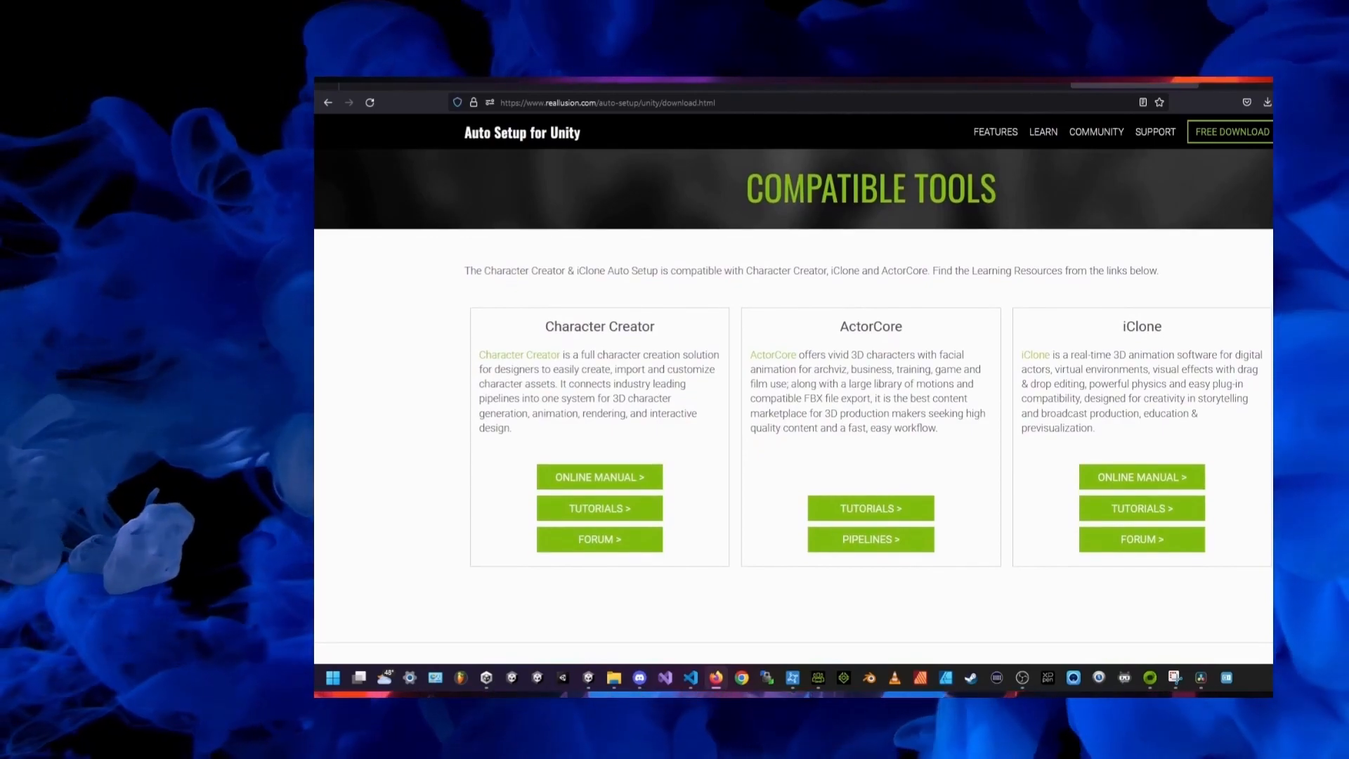
scroll("down", 3)
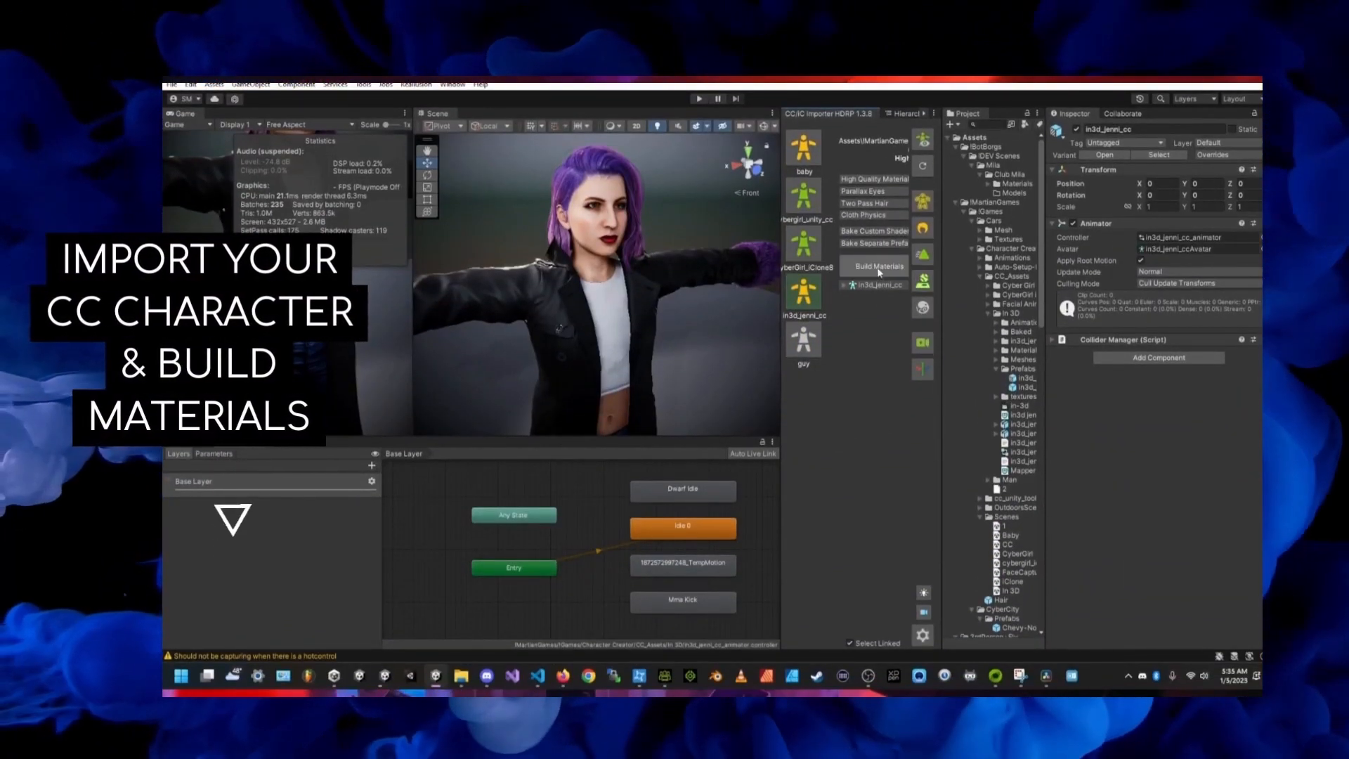
Build HDRP materials for the in3d_jenni_cc character in the CC/iC Importer
left_click(876, 265)
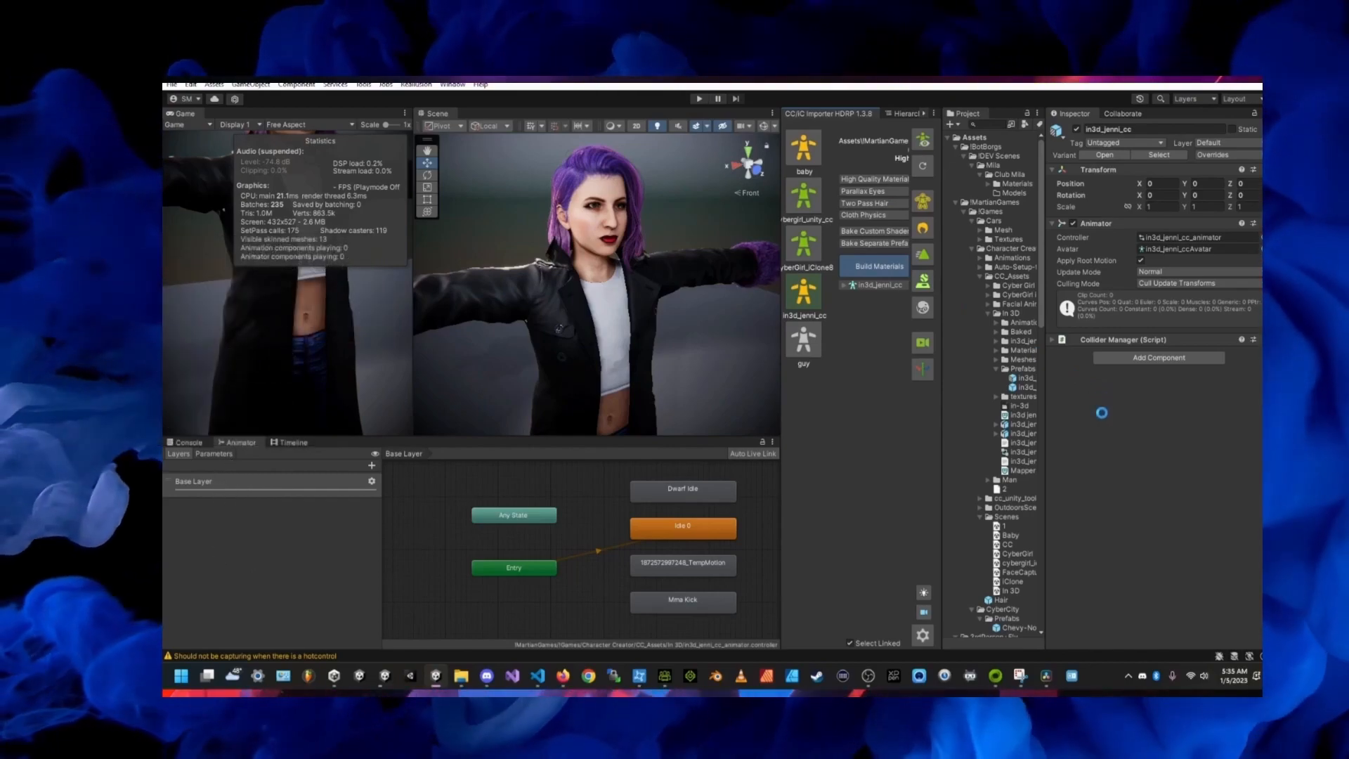
left_click(699, 98)
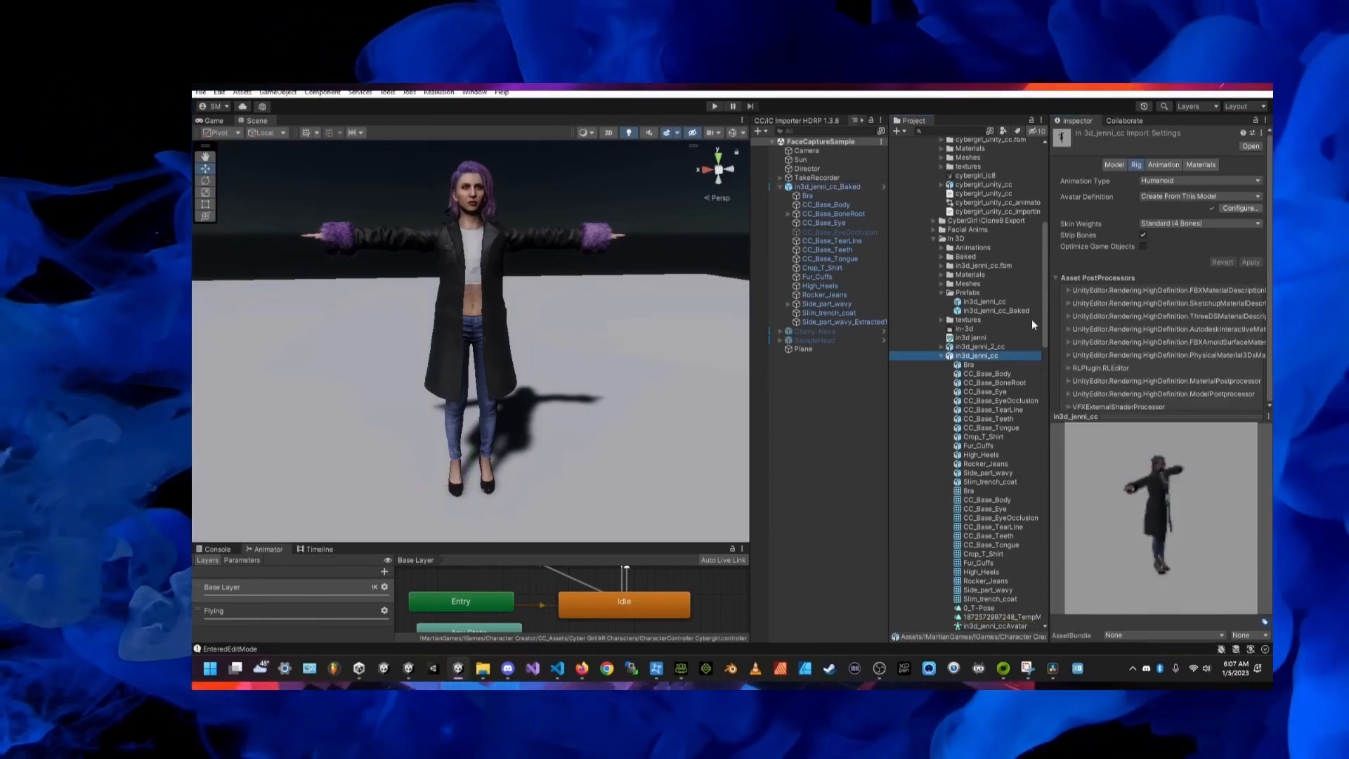
mouse_move(1156, 181)
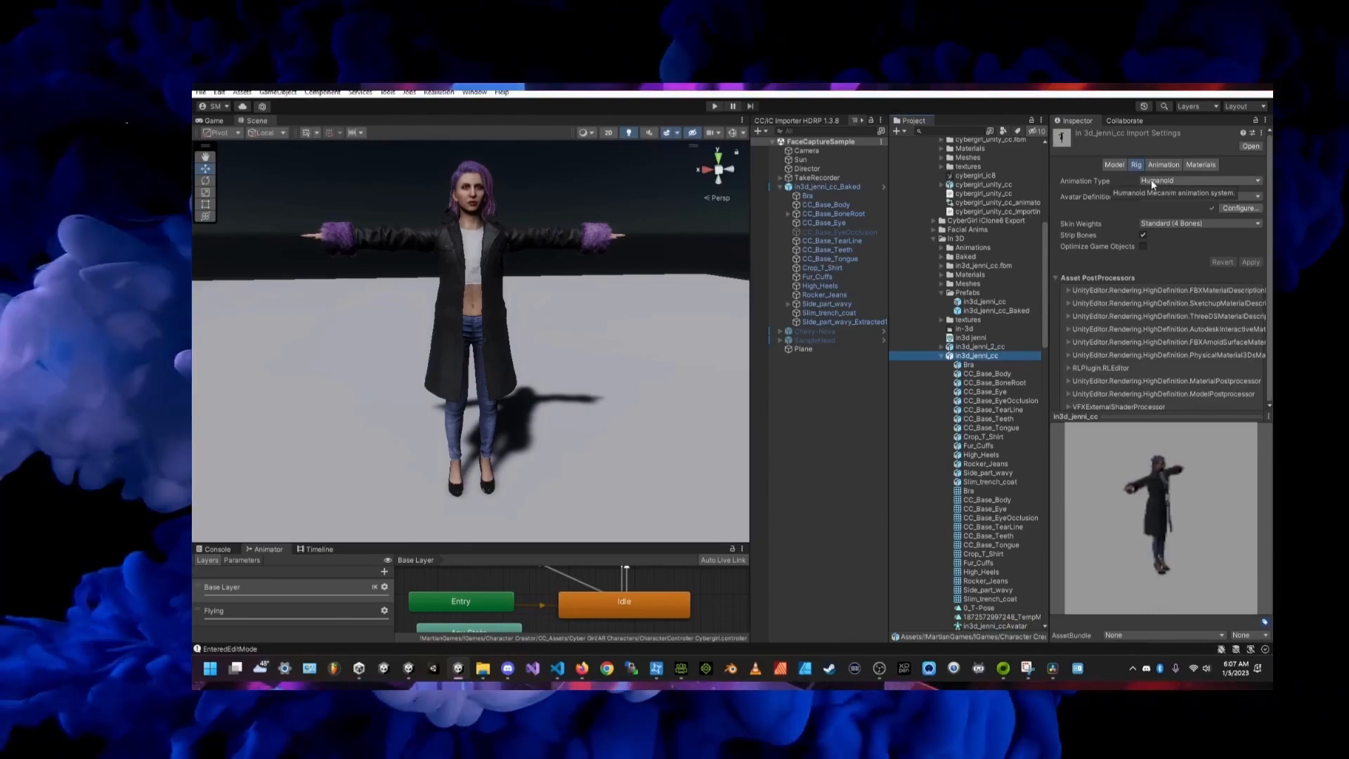
Add ARKit Face Actor, Virtual Camera Actor and Character Controller to in3d_jenni_cc_Baked with the Mapper in3d mapper
left_click(827, 187)
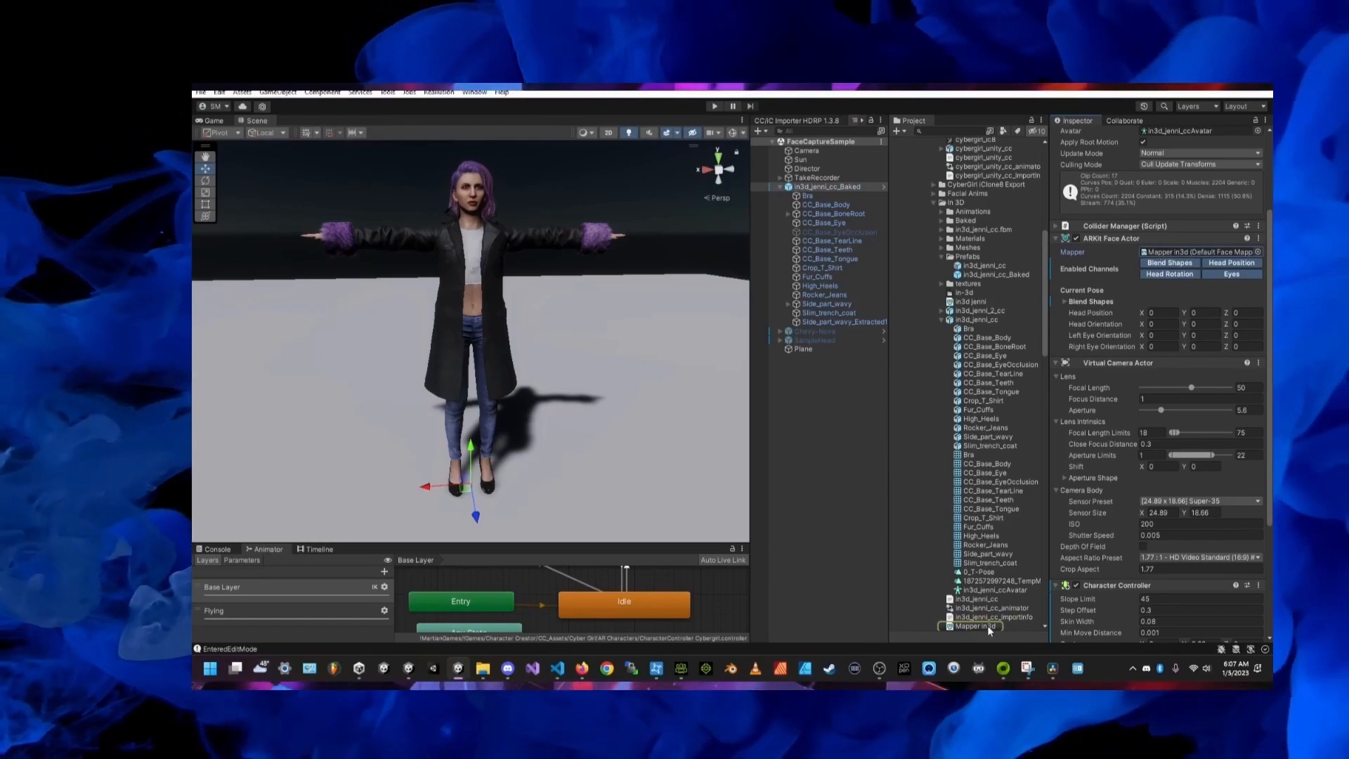
left_click(976, 626)
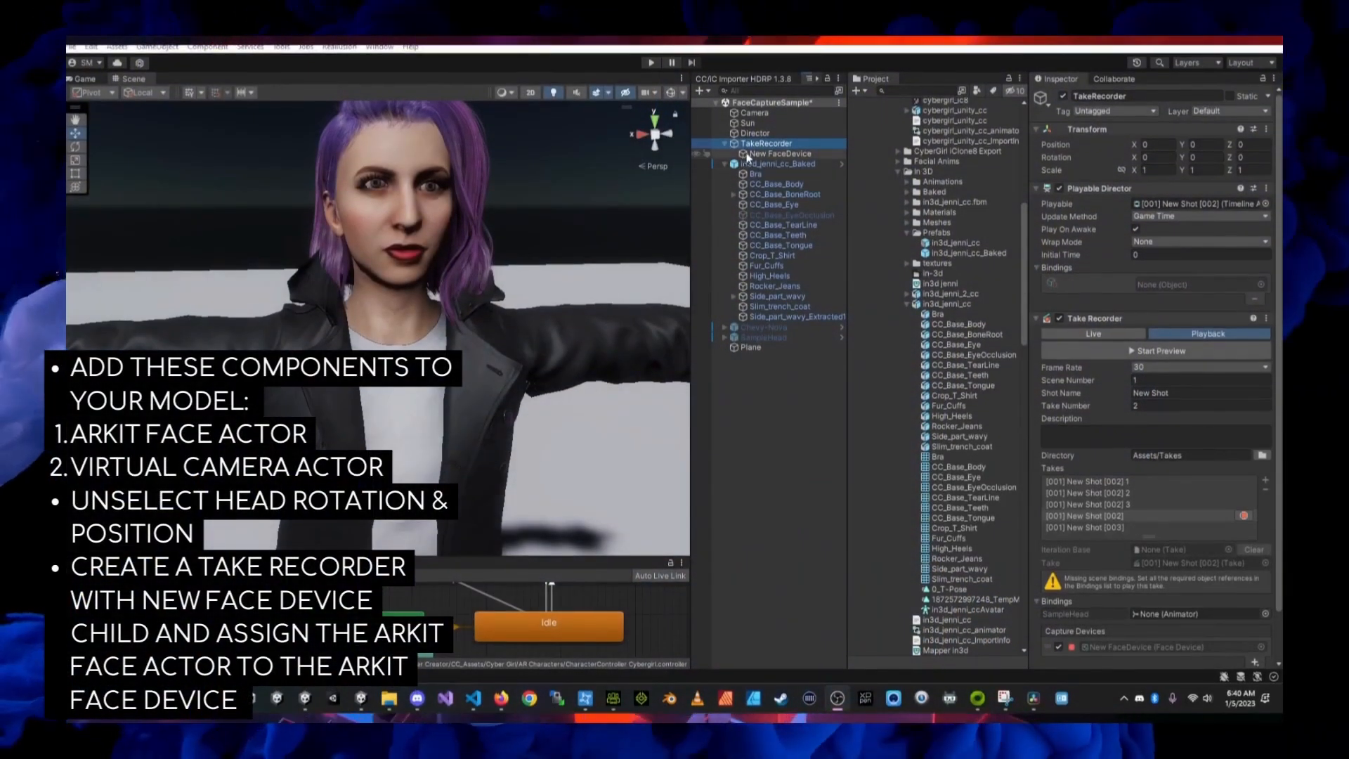
Assign in3d_jenni_cc_Baked as the actor of the Take Recorder's New FaceDevice child
left_click(784, 154)
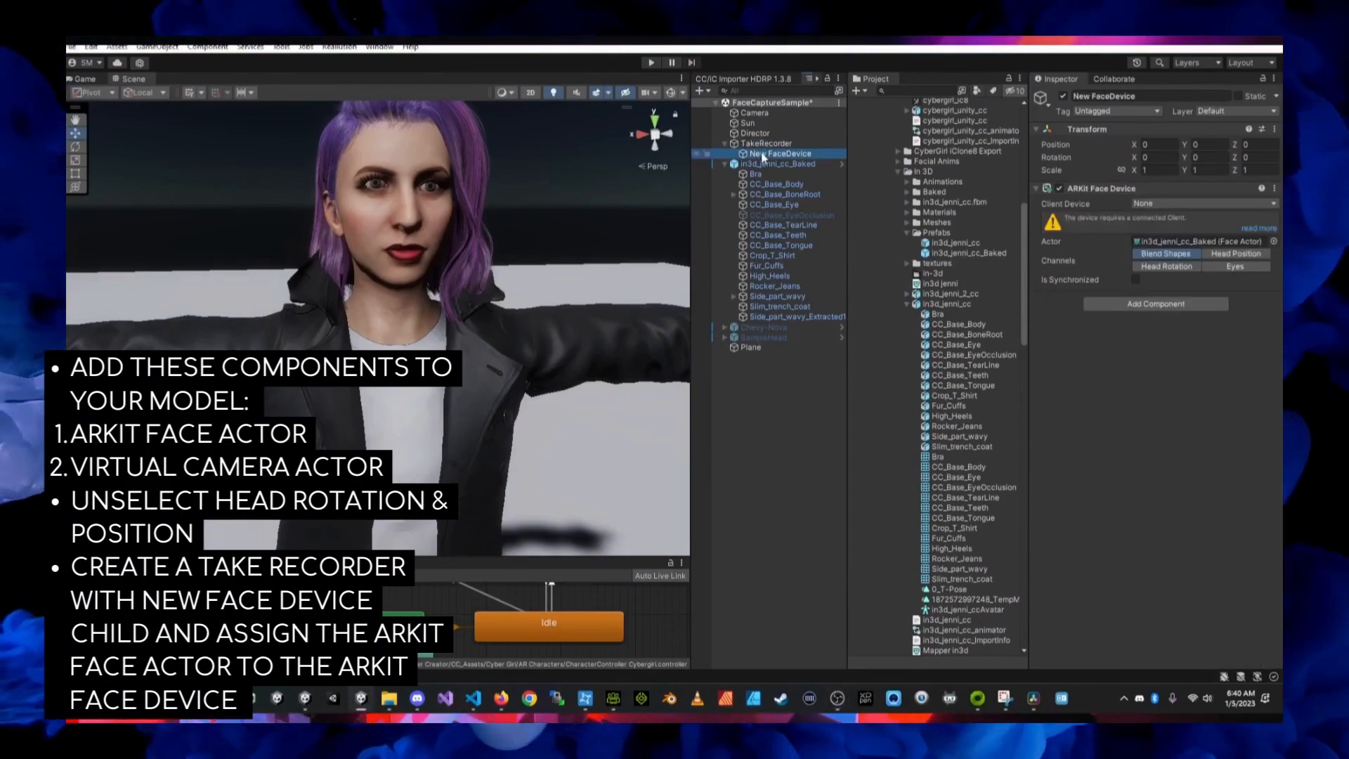
left_click(769, 144)
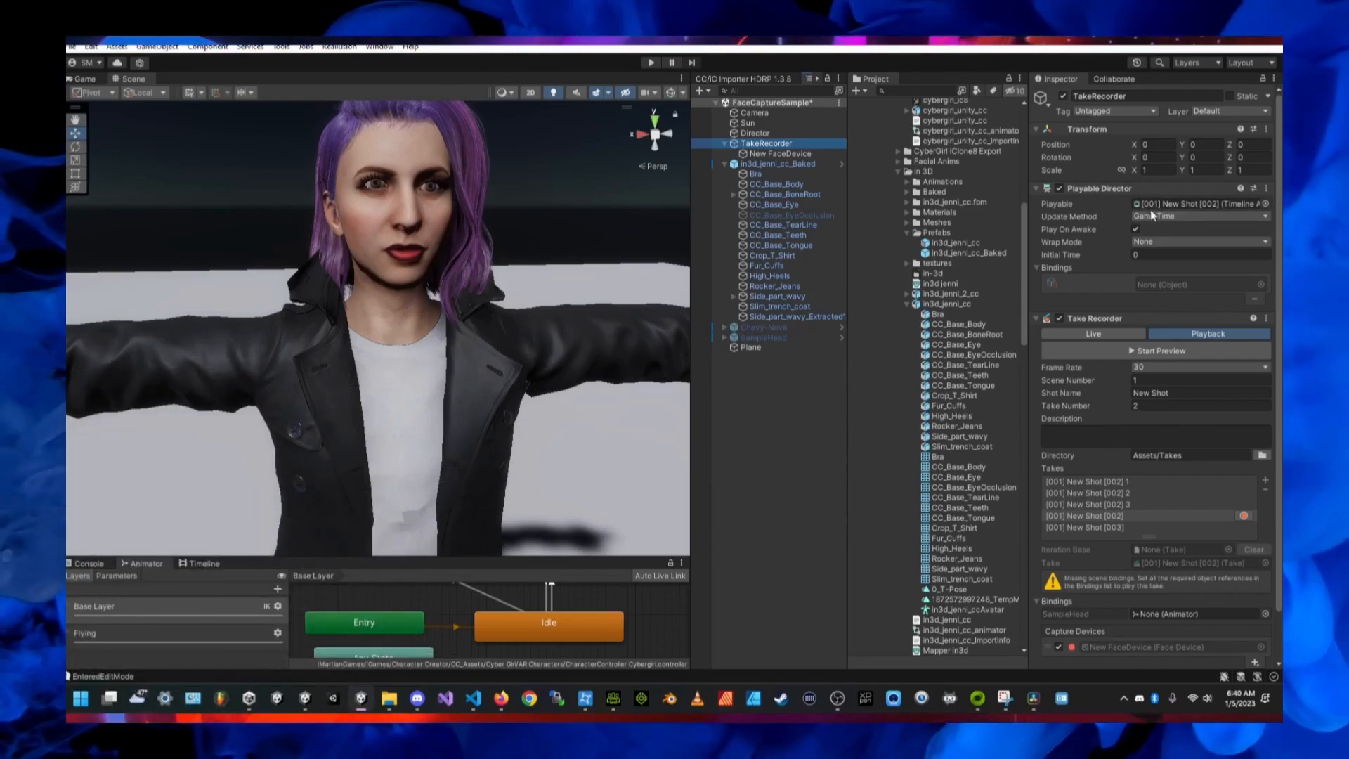
scroll("down", 3)
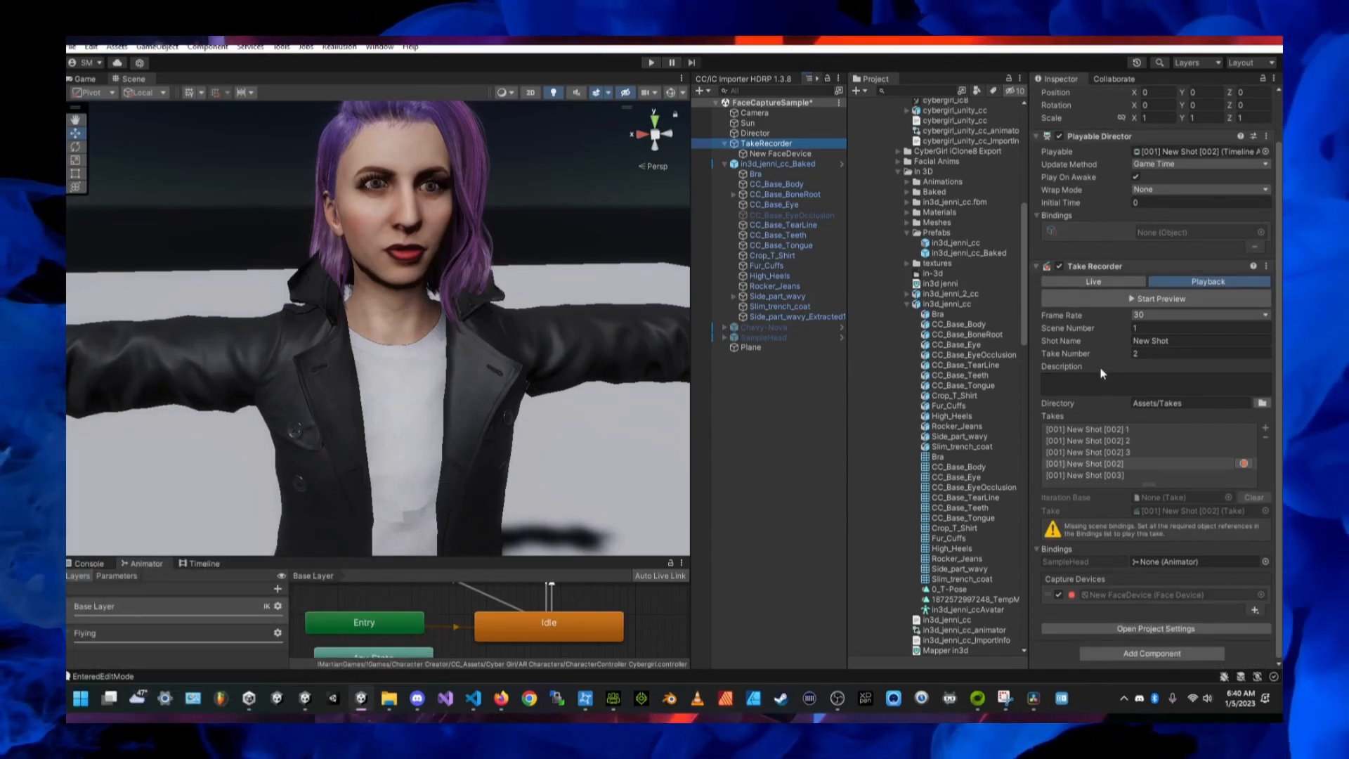
mouse_move(1123, 556)
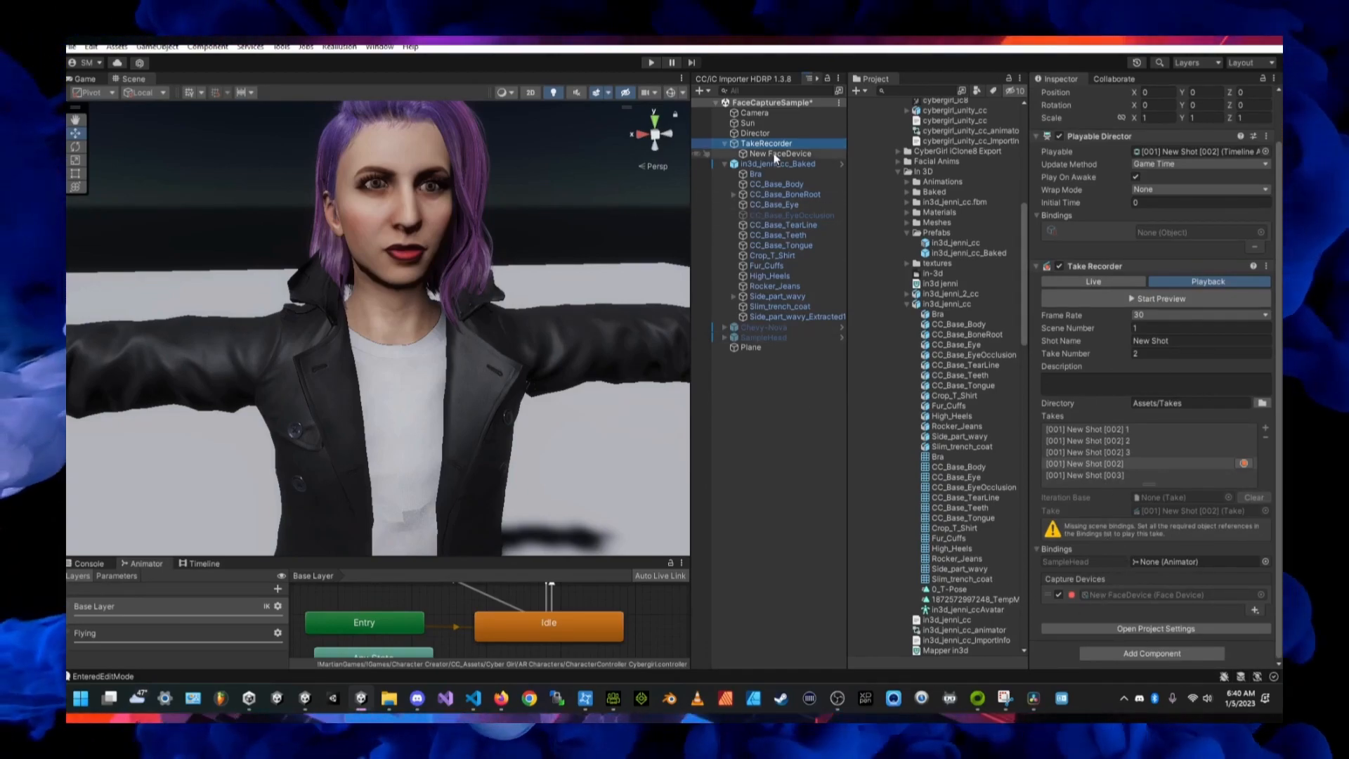
left_click(783, 153)
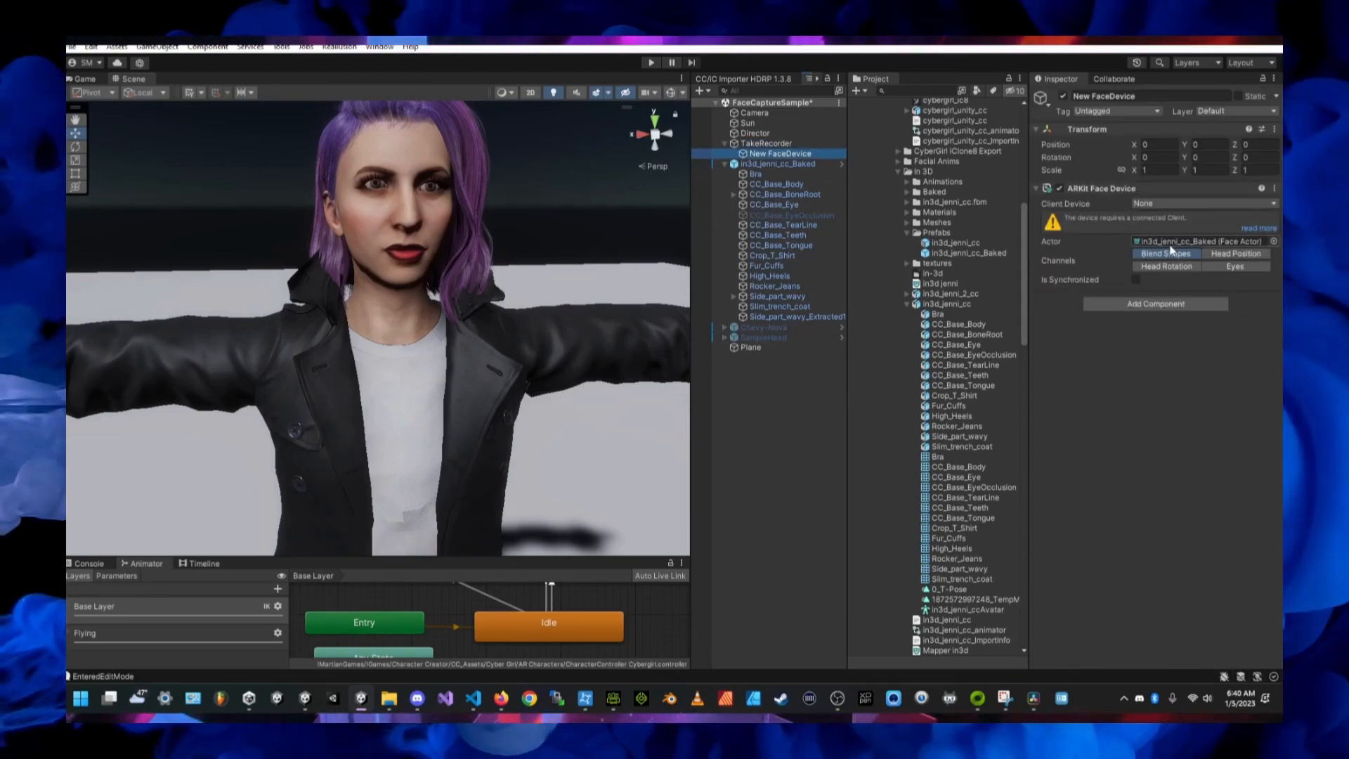
left_click(777, 165)
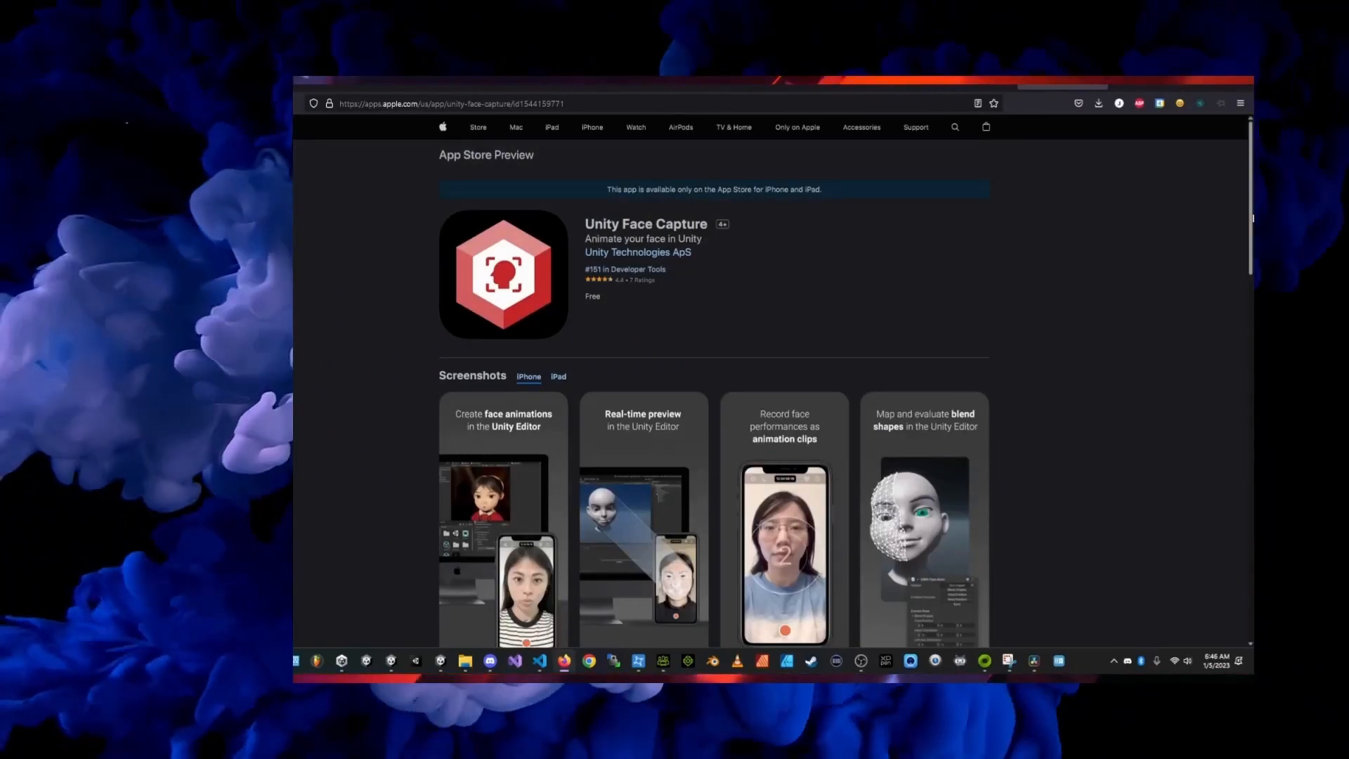
Scroll through the Live Capture manual's Take System page
scroll("down", 3)
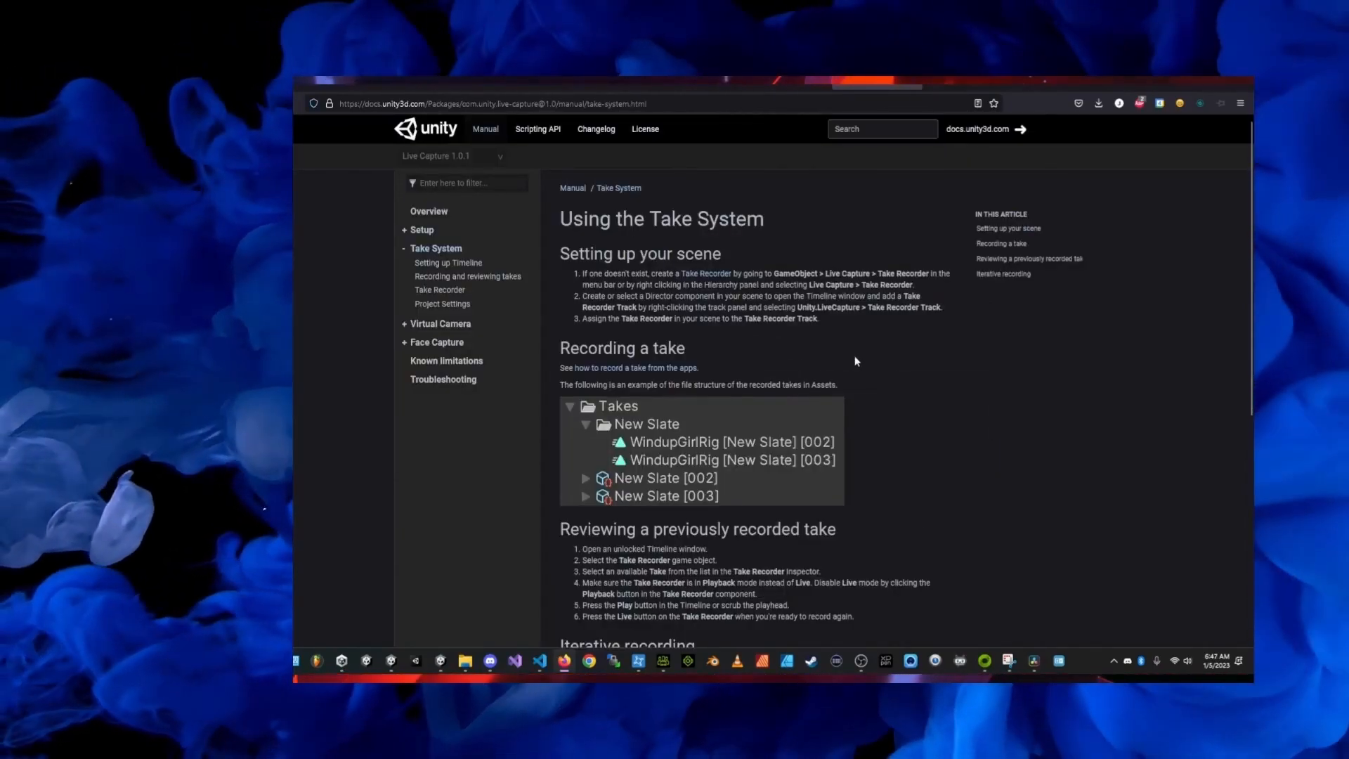
mouse_move(713, 281)
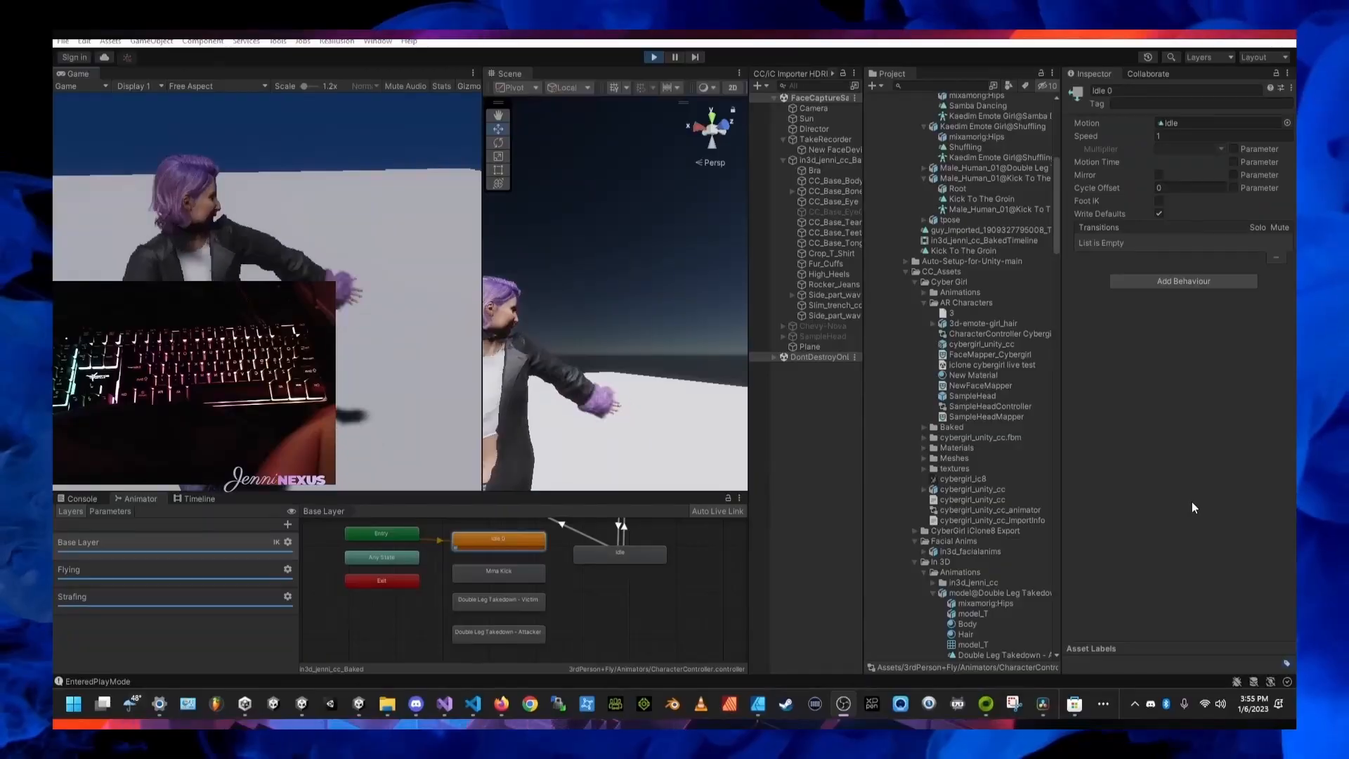
Enter Play mode so the animator controller drives the character with live face capture
left_click(654, 57)
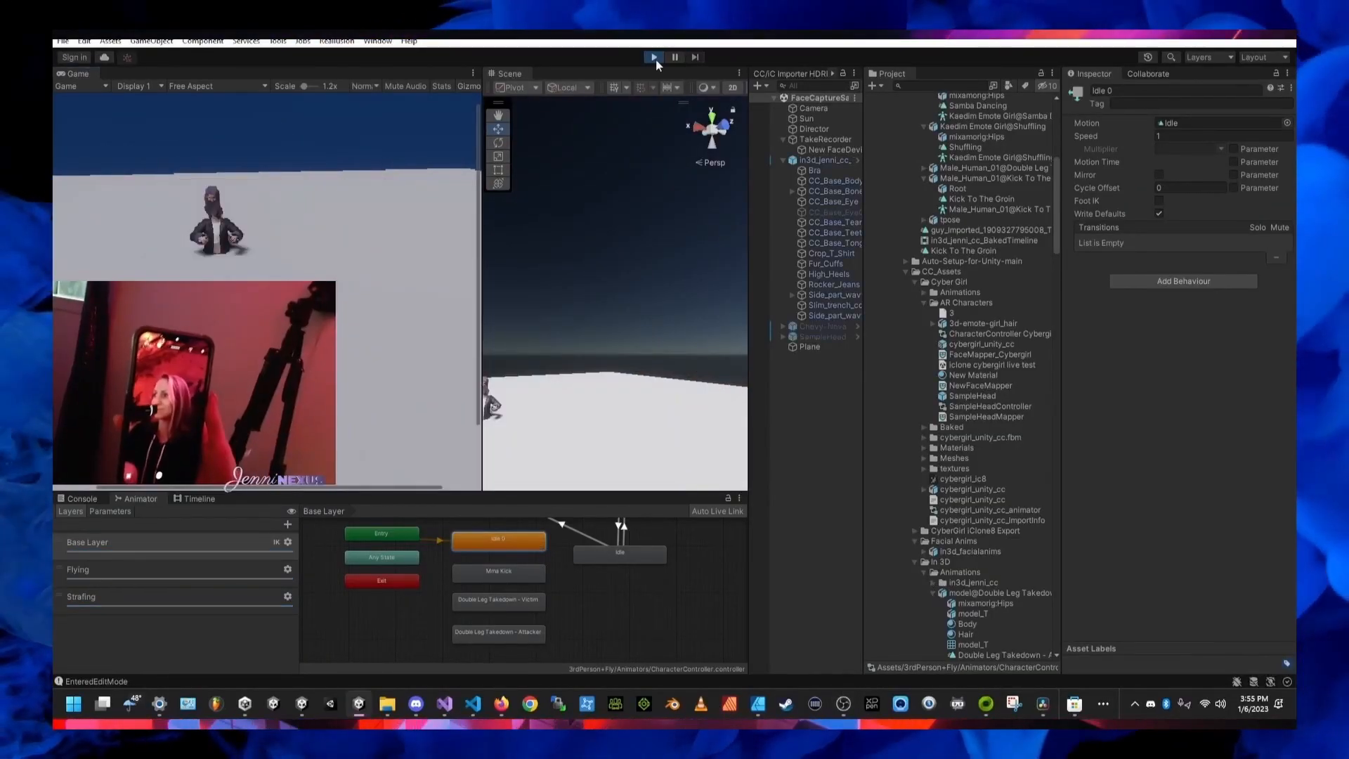
left_click(653, 56)
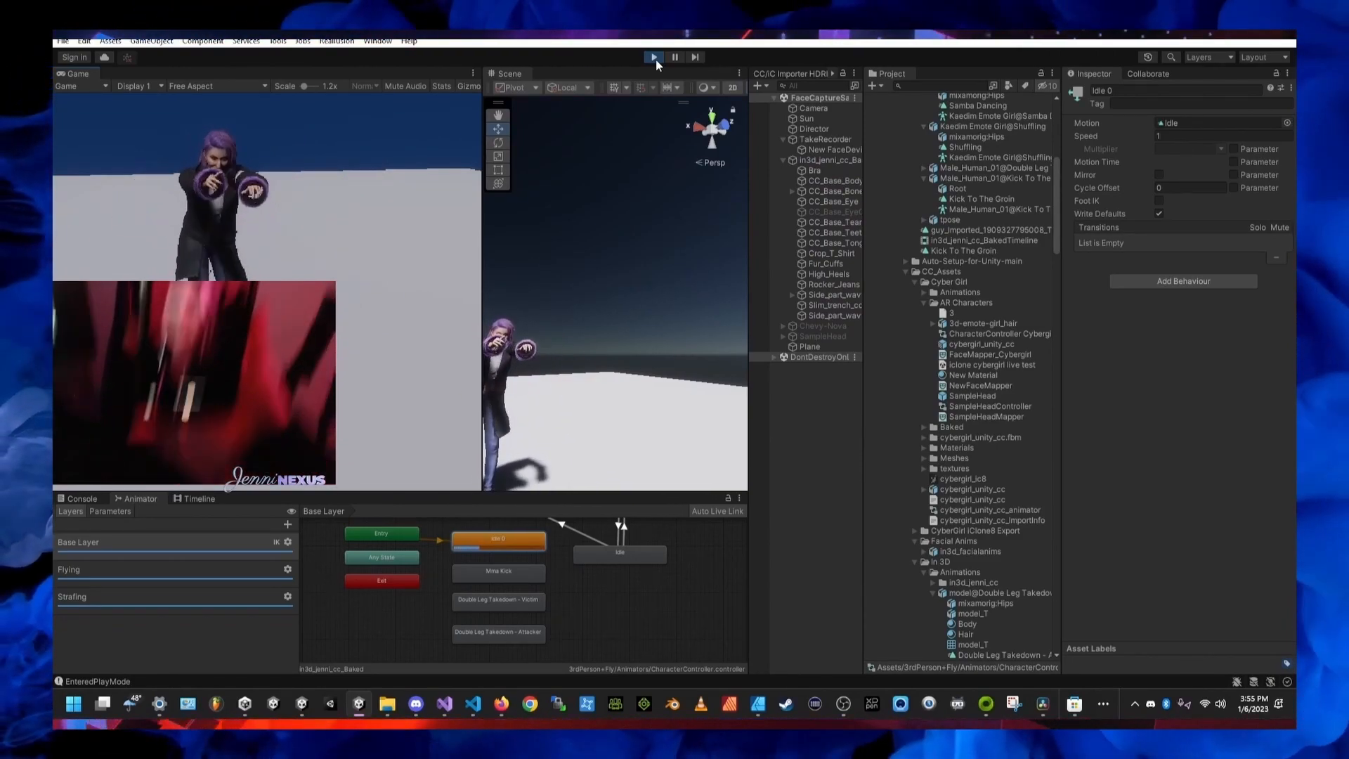
left_click(828, 160)
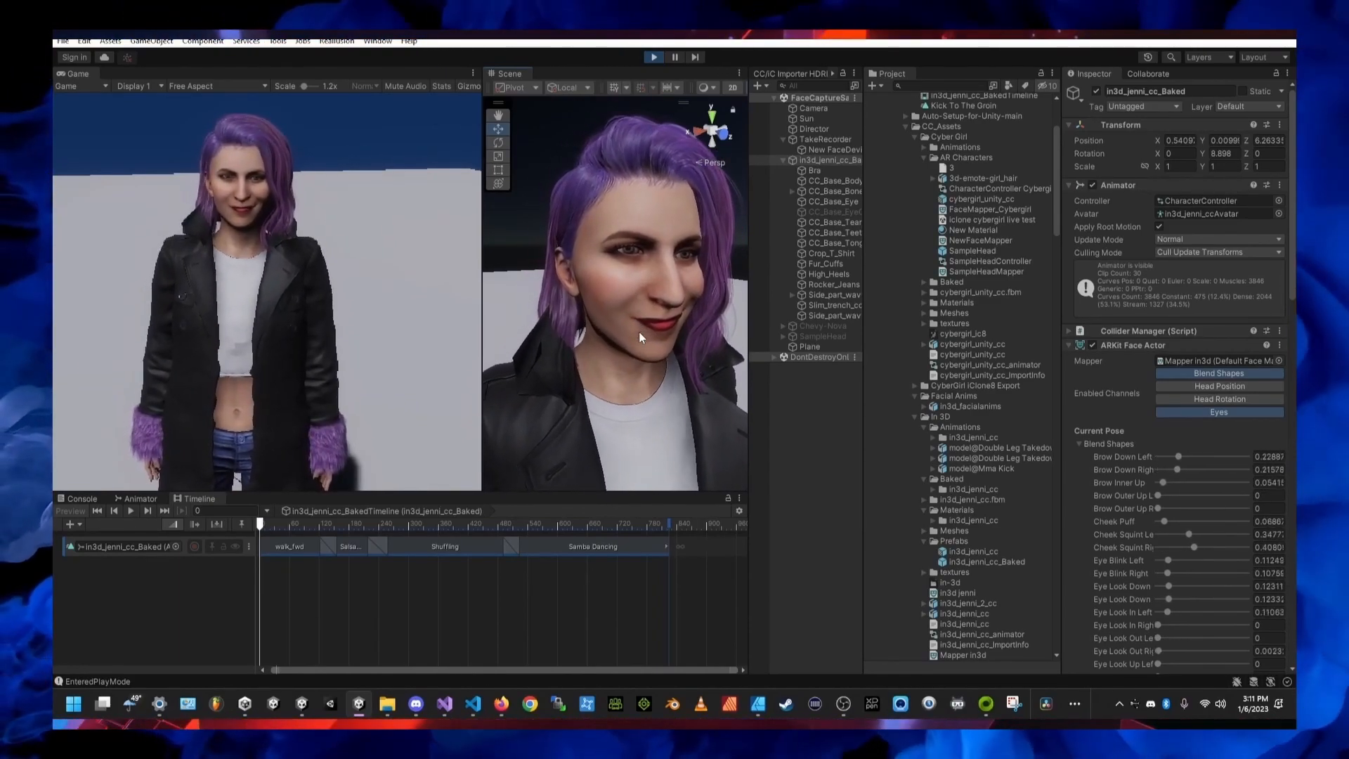
right_click(538, 555)
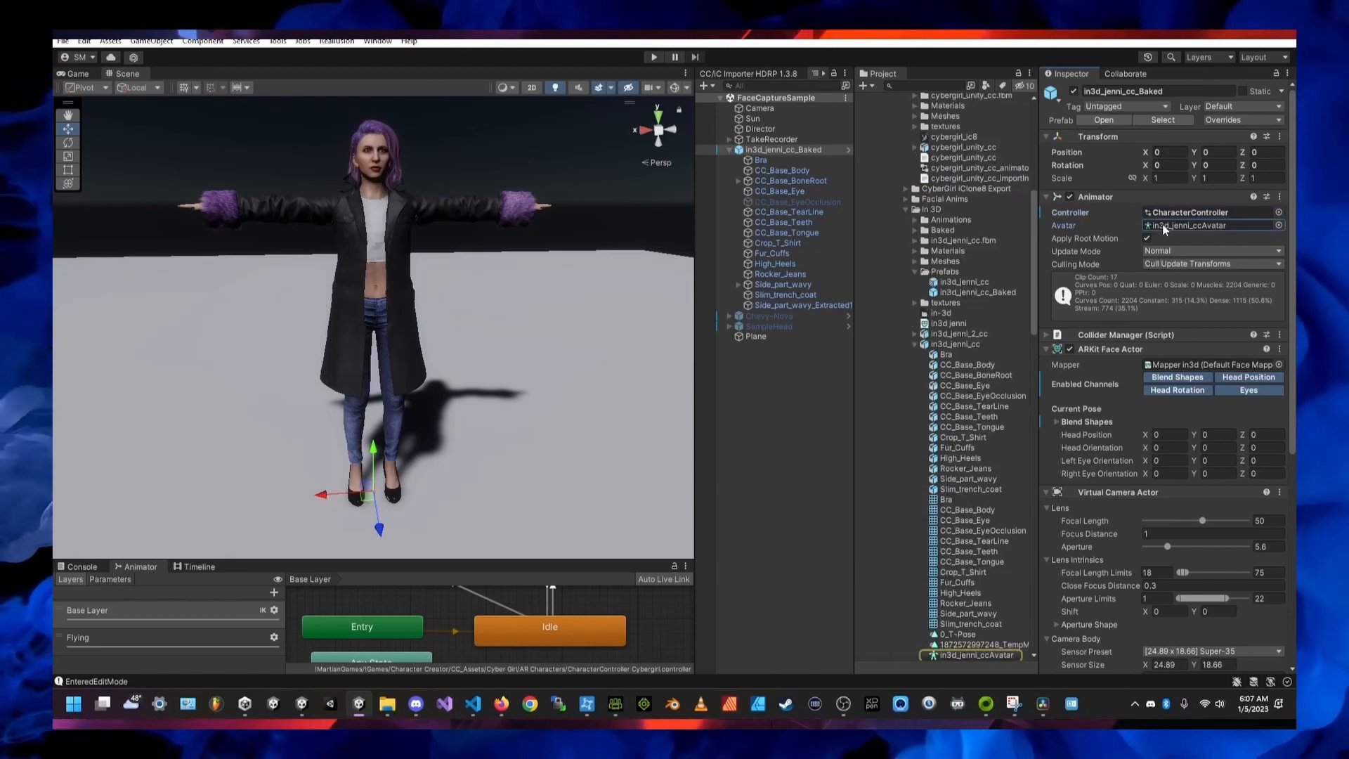
mouse_move(987, 346)
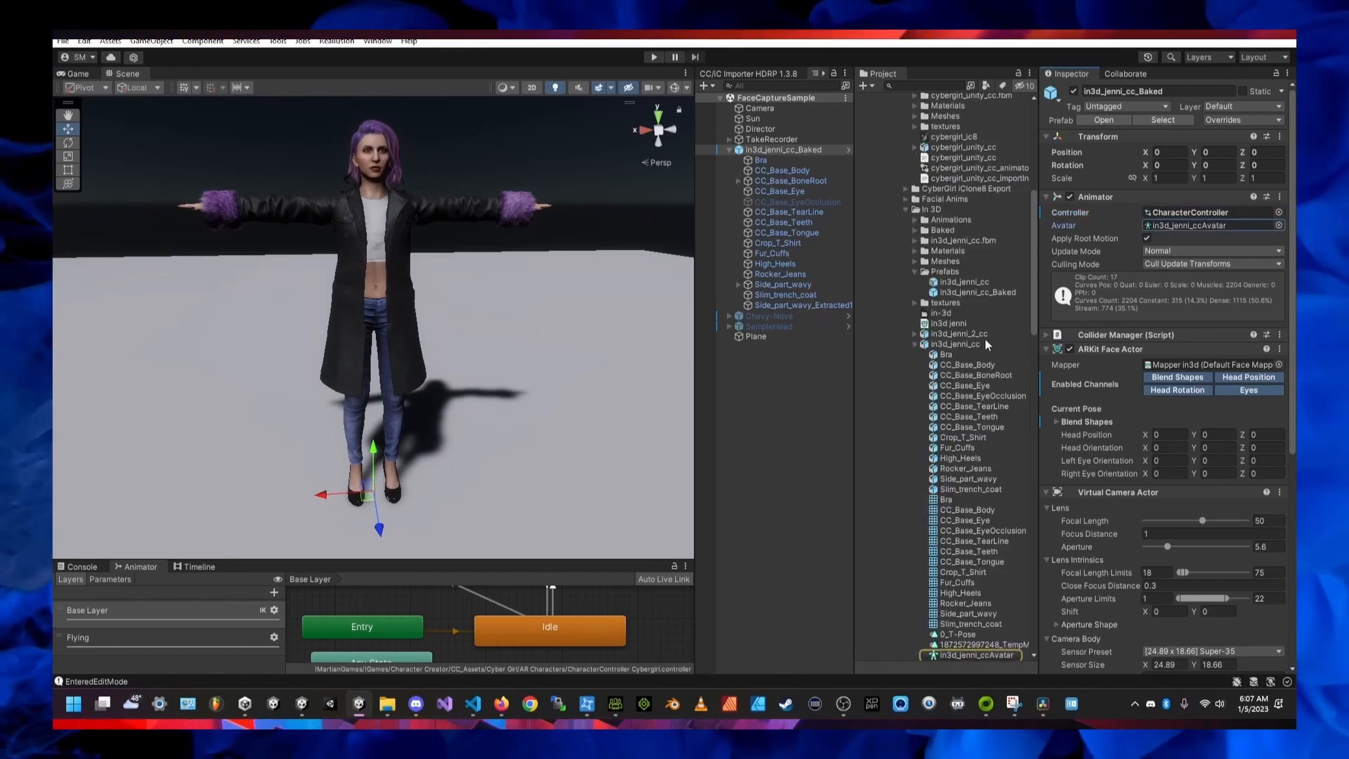
left_click(956, 343)
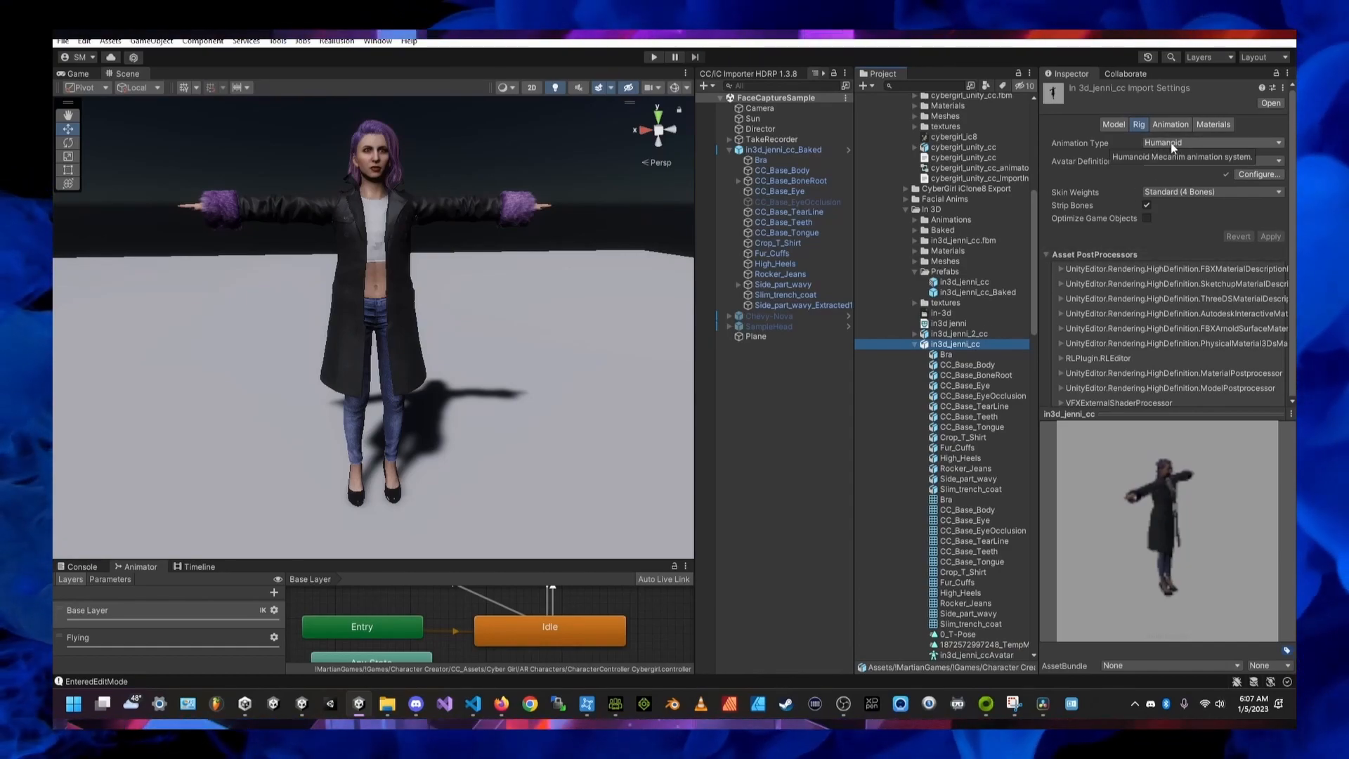
left_click(784, 149)
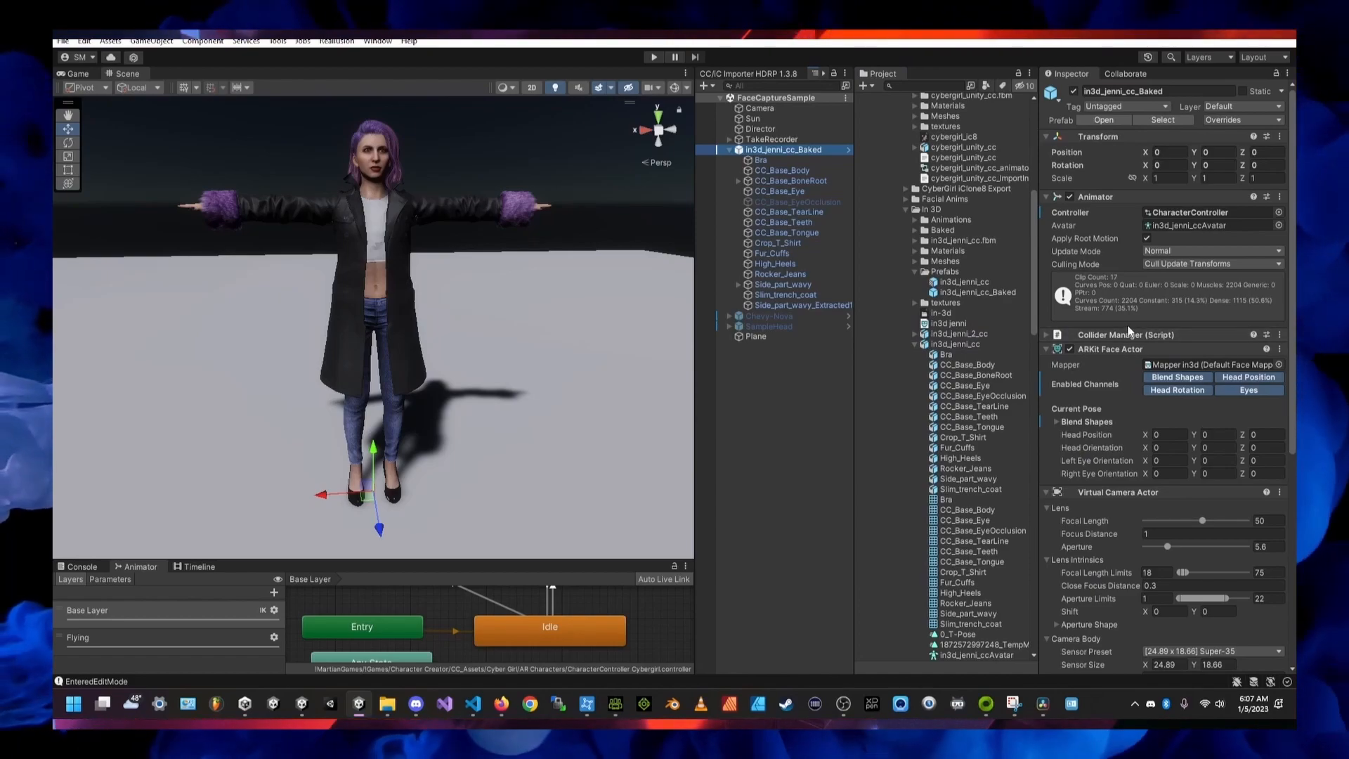
scroll("down", 3)
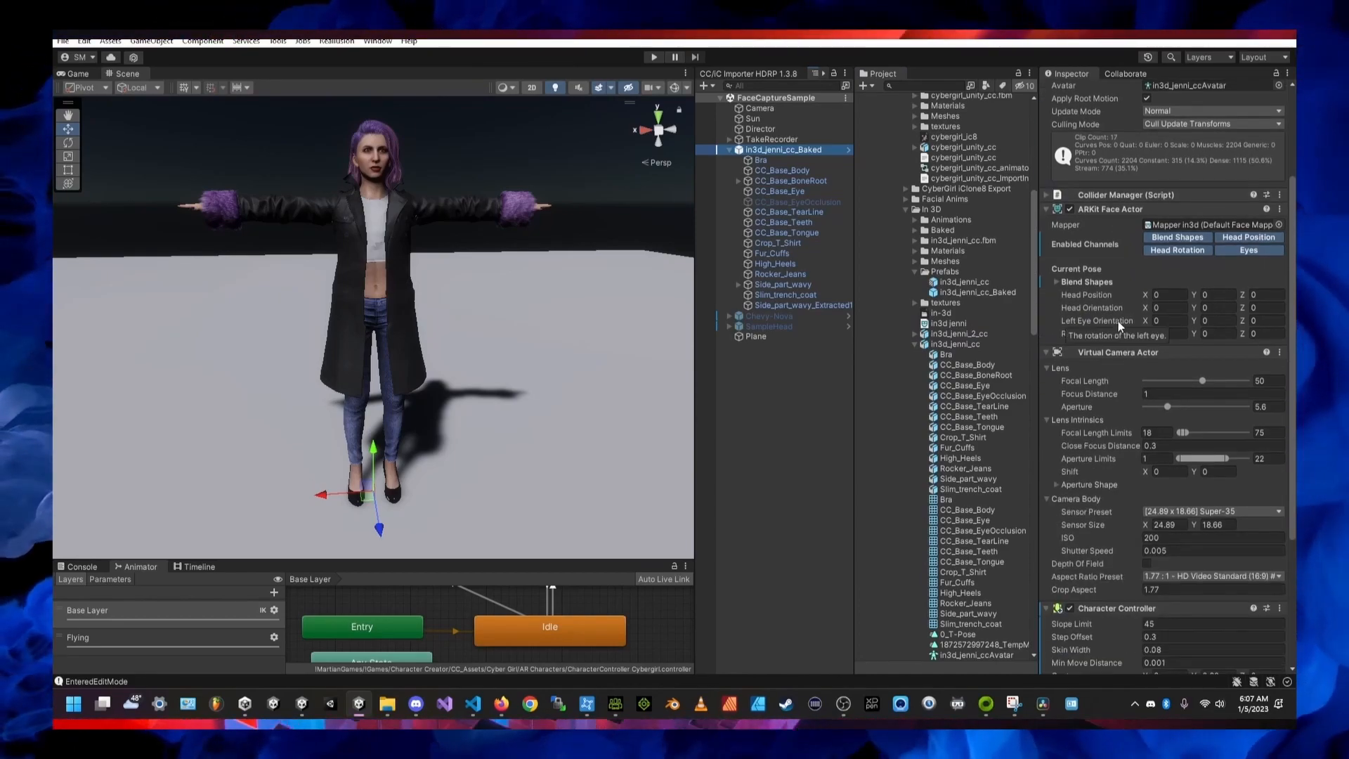
left_click(964, 250)
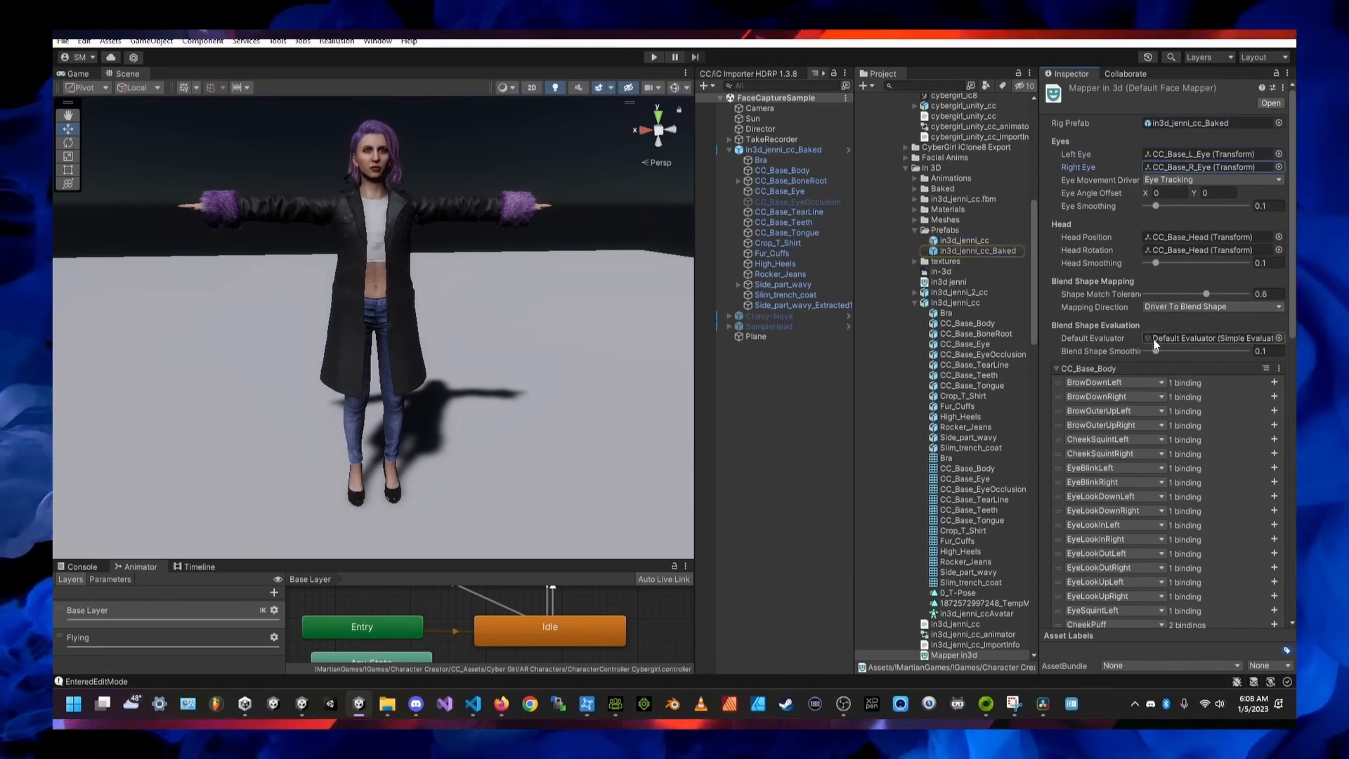
mouse_move(1110, 382)
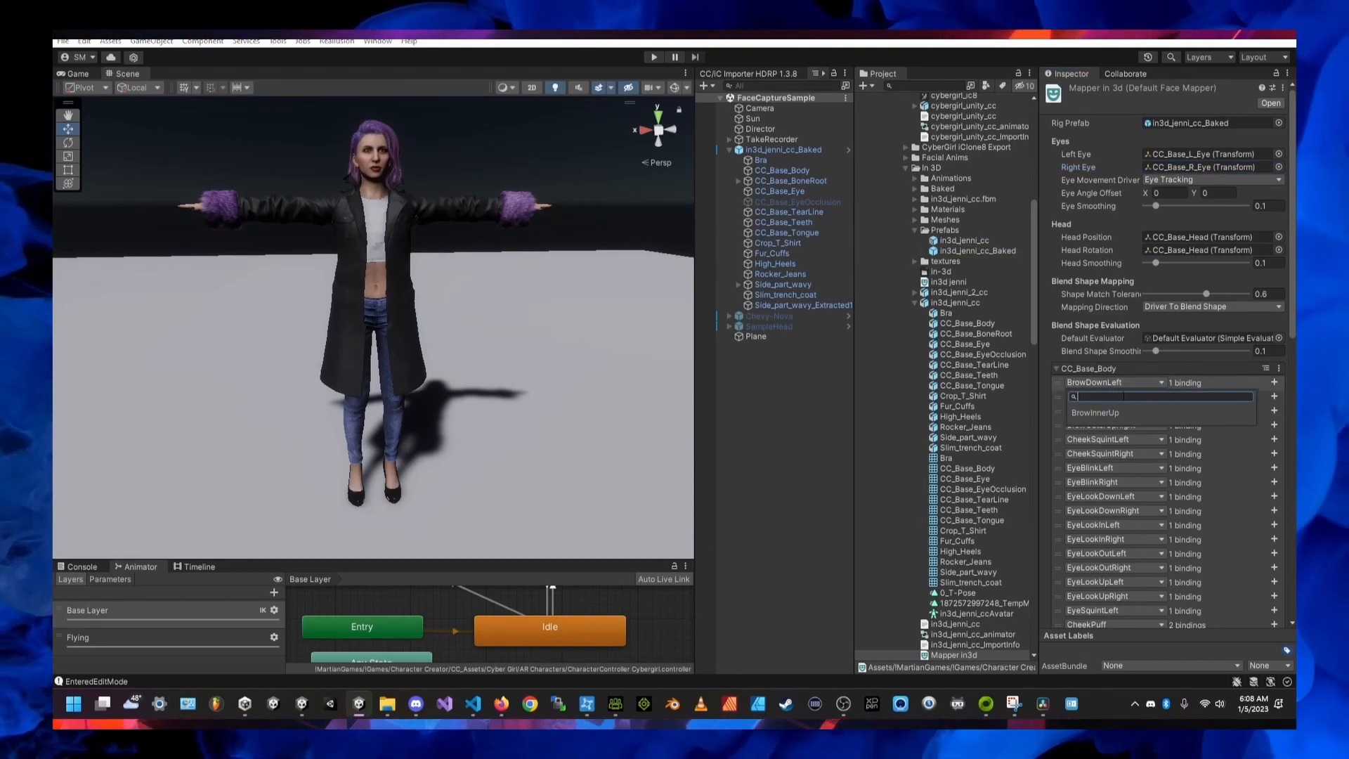
Check the BrowDownLeft binding in Mapper in3d and the CC_Base_Body Skinned Mesh Renderer BlendShapes
left_click(1057, 369)
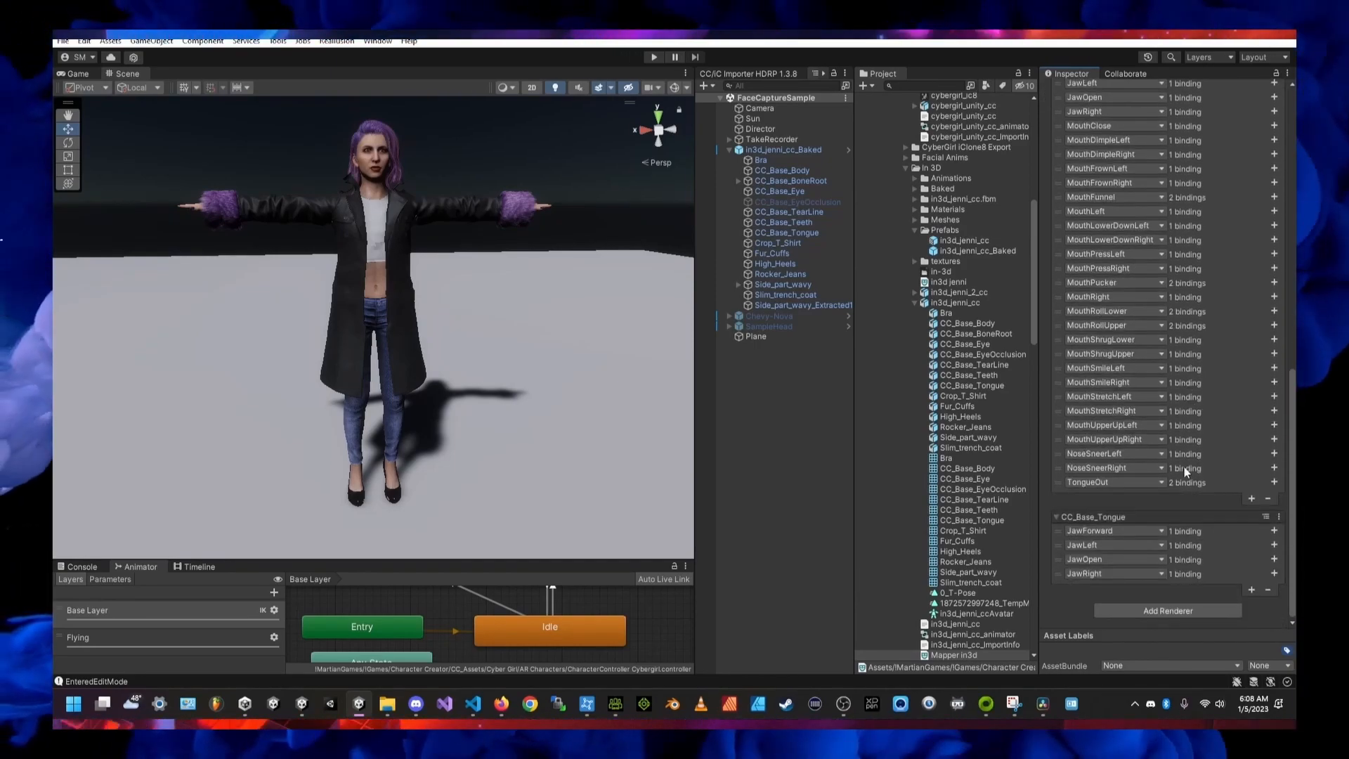
mouse_move(1136, 577)
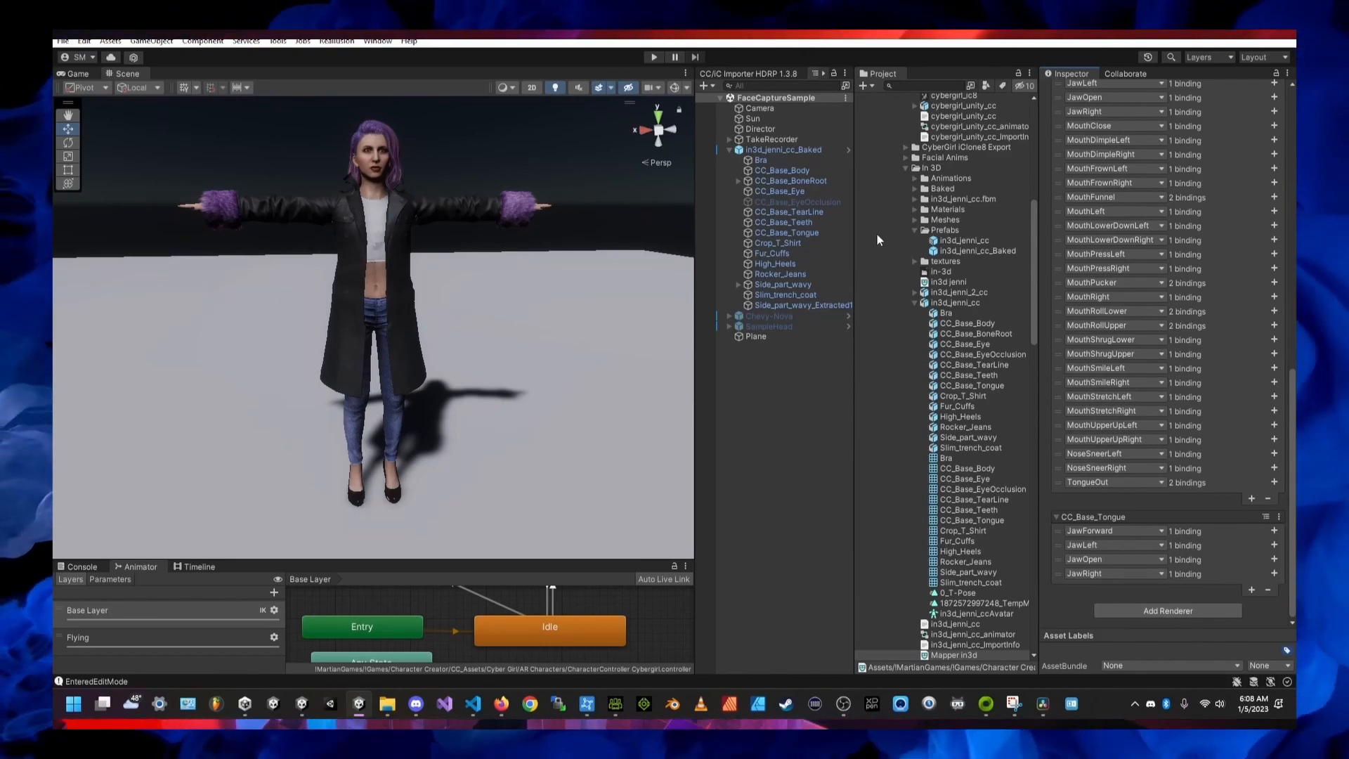
left_click(780, 170)
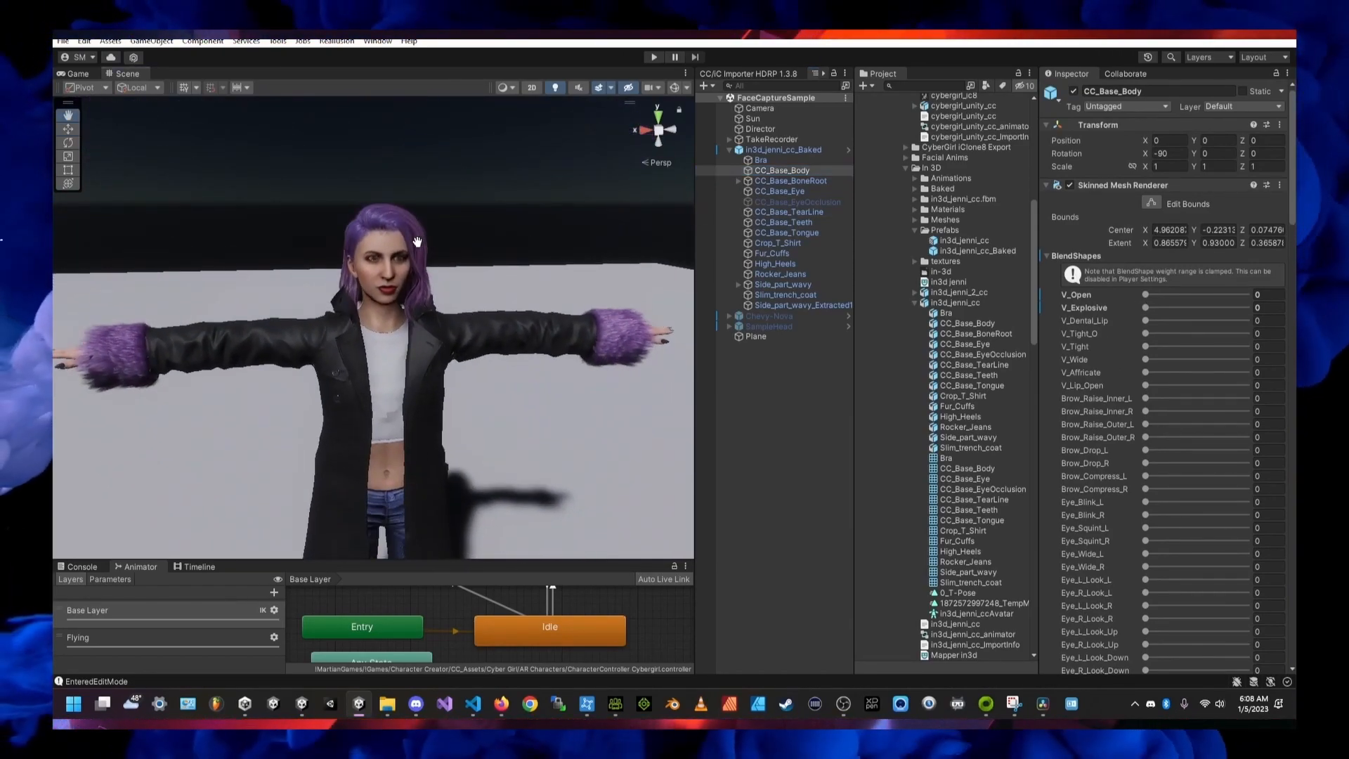
right_click(538, 635)
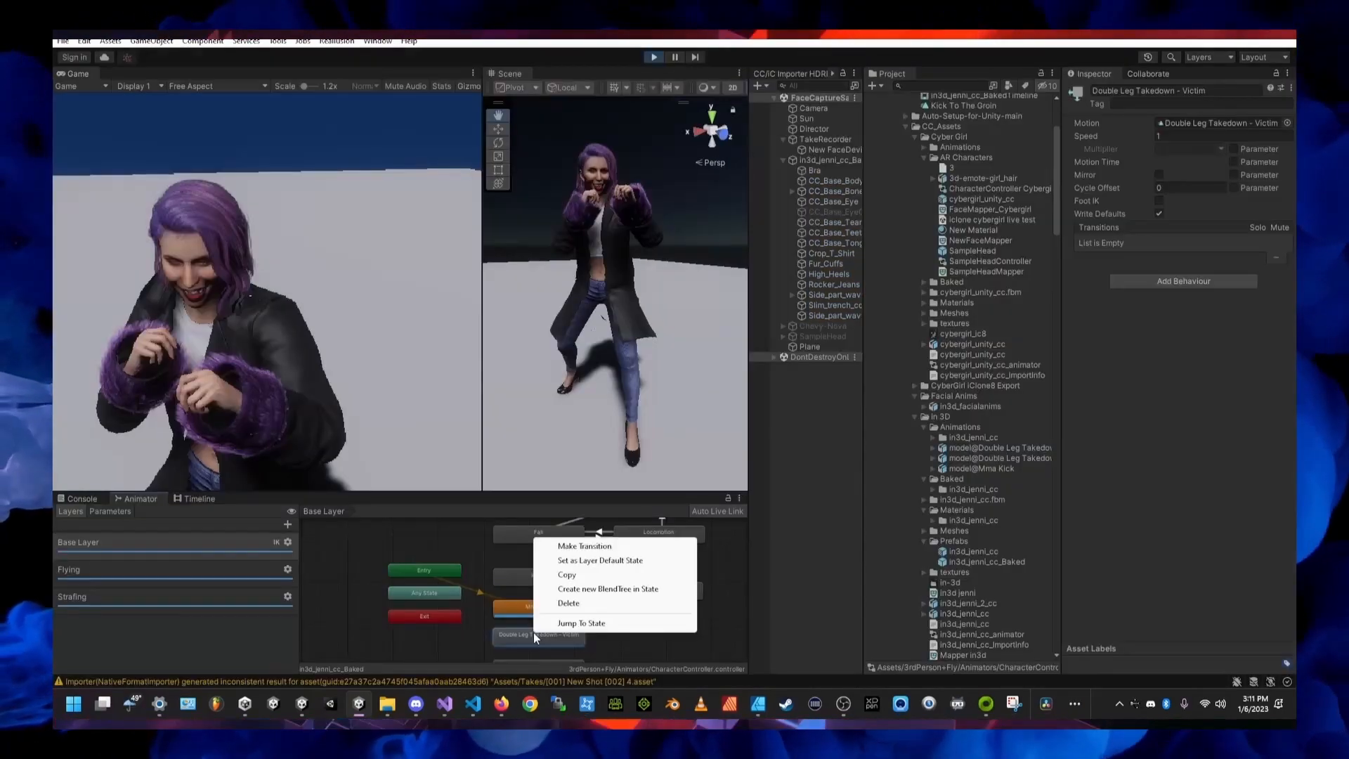